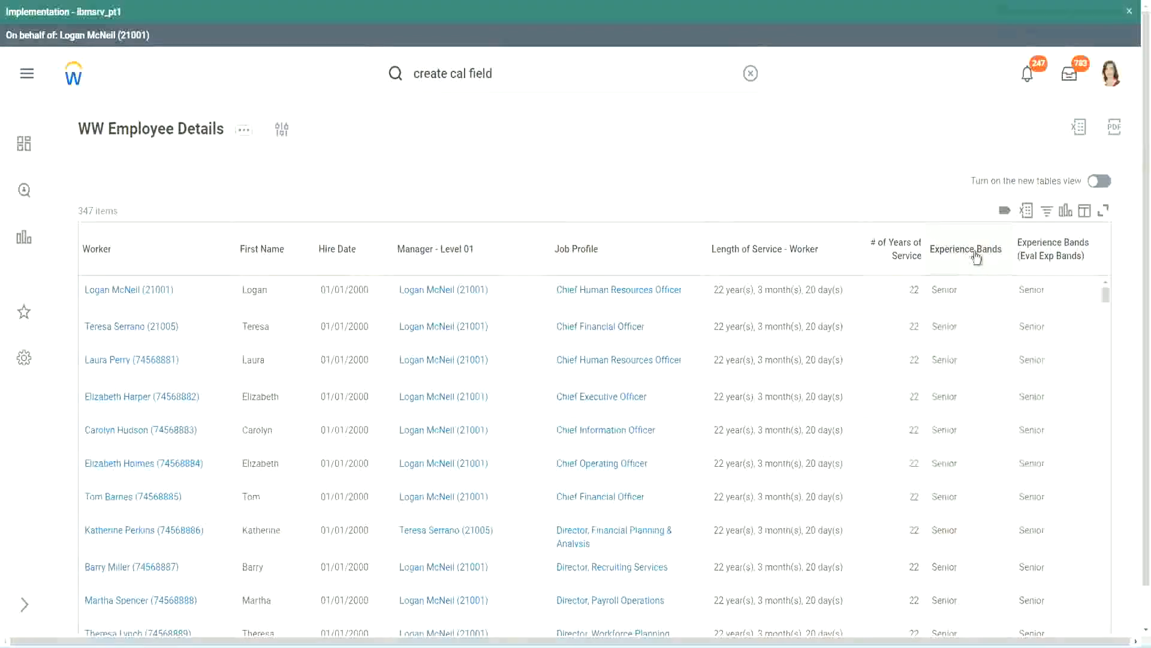
pyautogui.moveTo(963, 254)
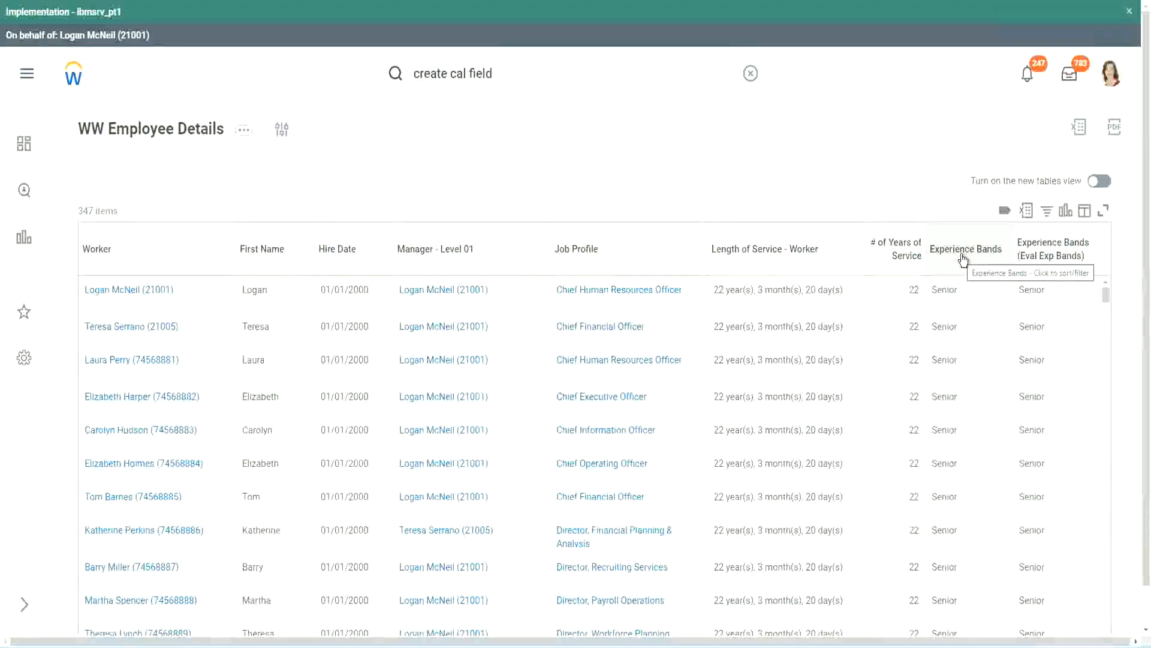
pyautogui.moveTo(1034, 340)
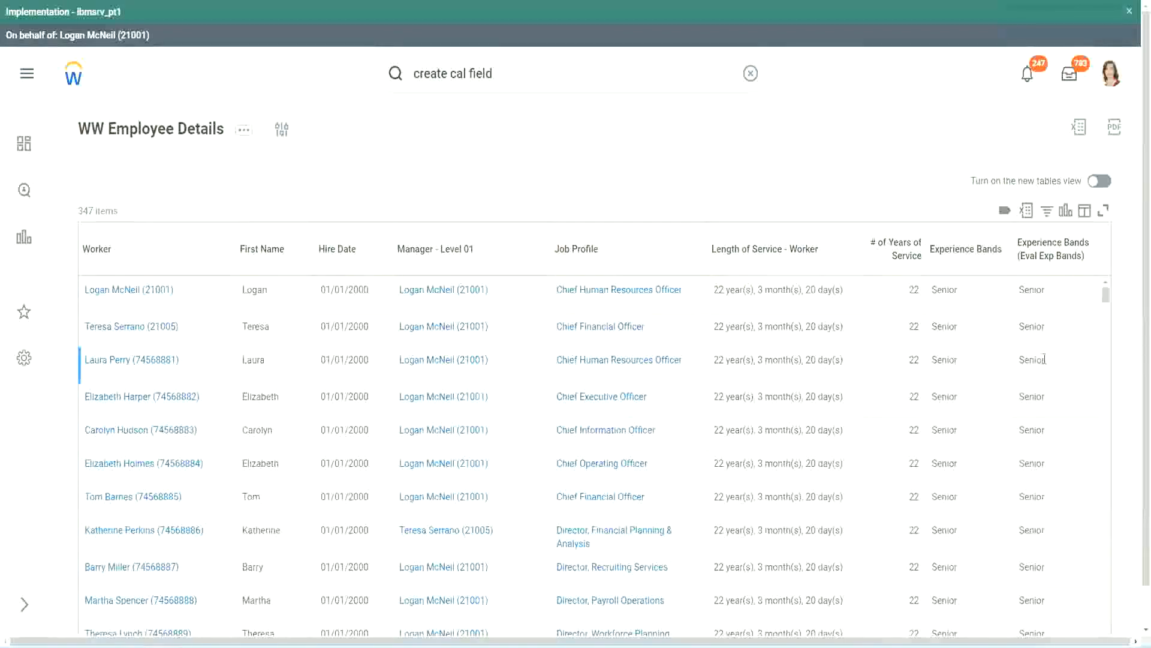
pyautogui.moveTo(963, 363)
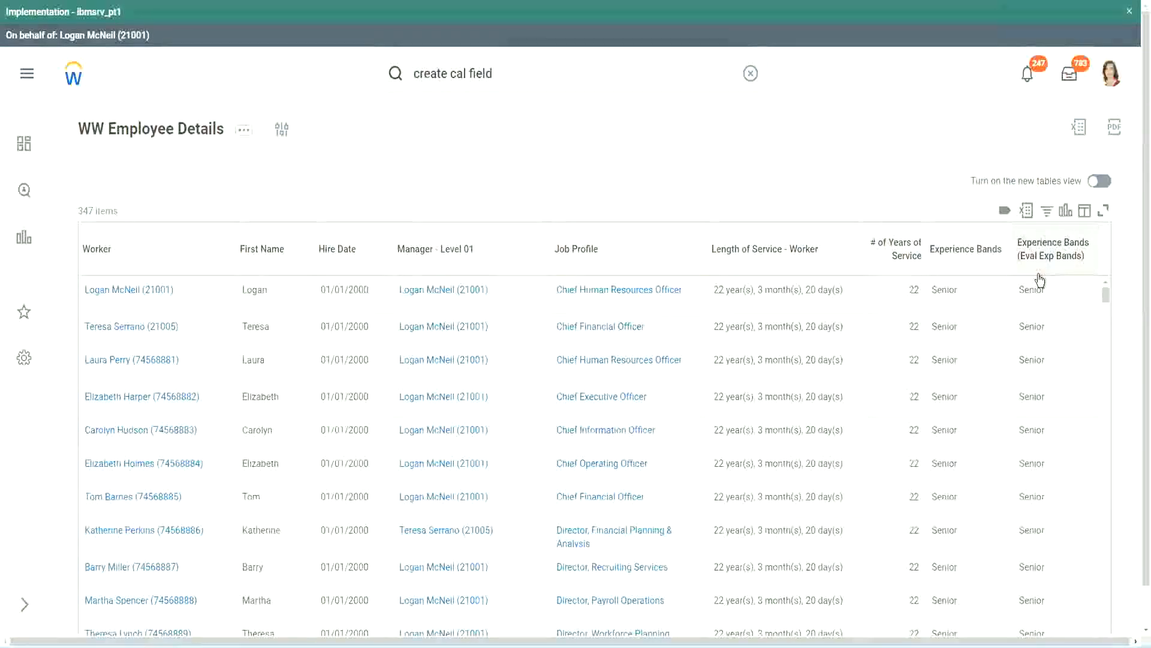
pyautogui.moveTo(1050, 264)
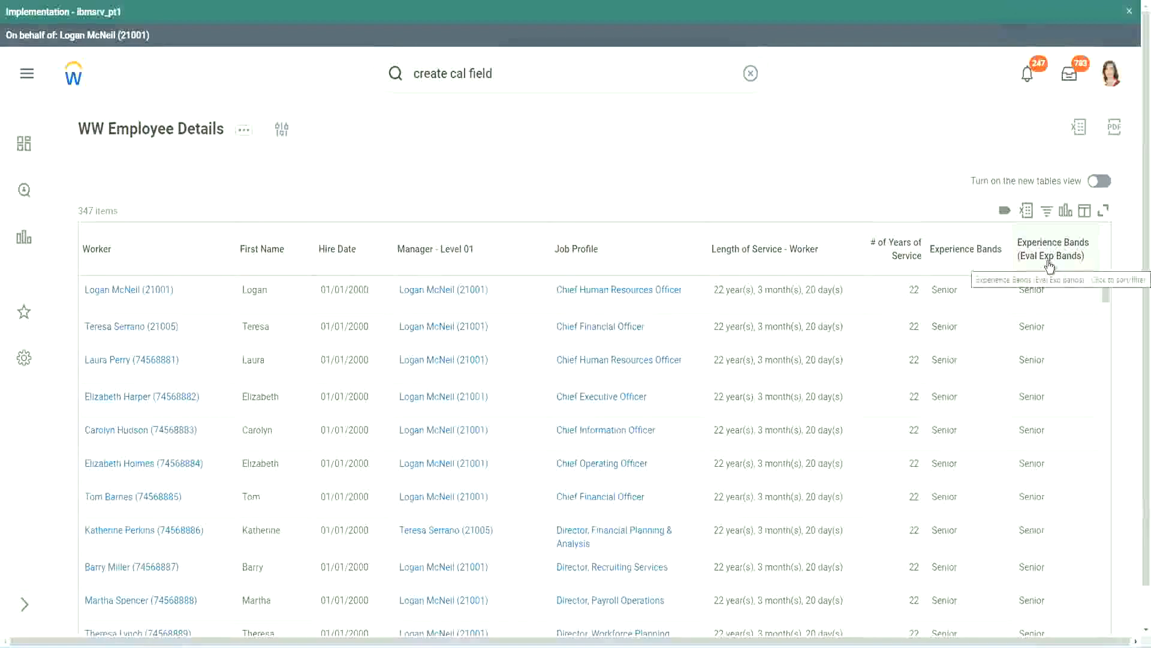
pyautogui.moveTo(824, 180)
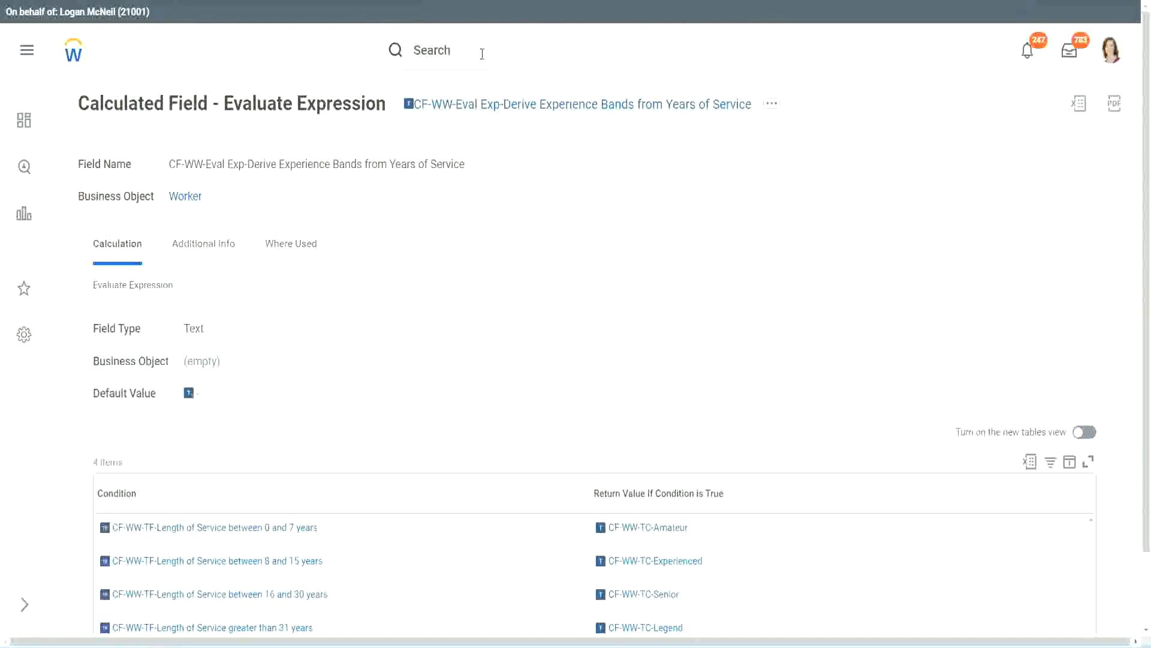
# Step: Search Workday for the Create Calculated Field task
pyautogui.click(431, 50)
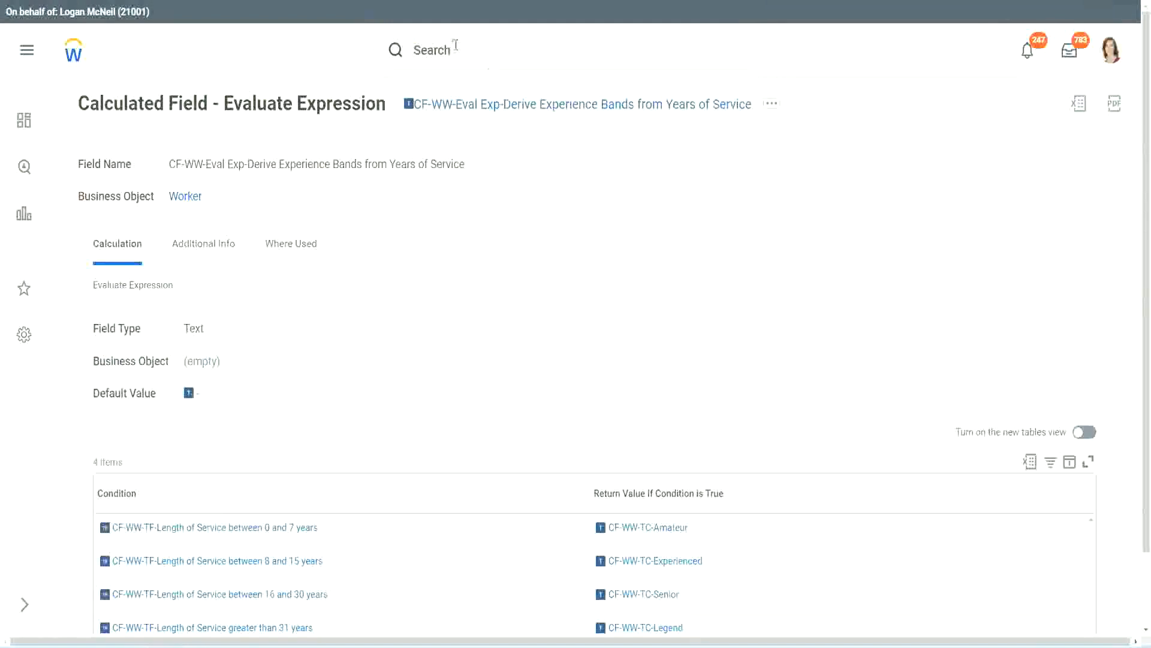
pyautogui.write('create calc field')
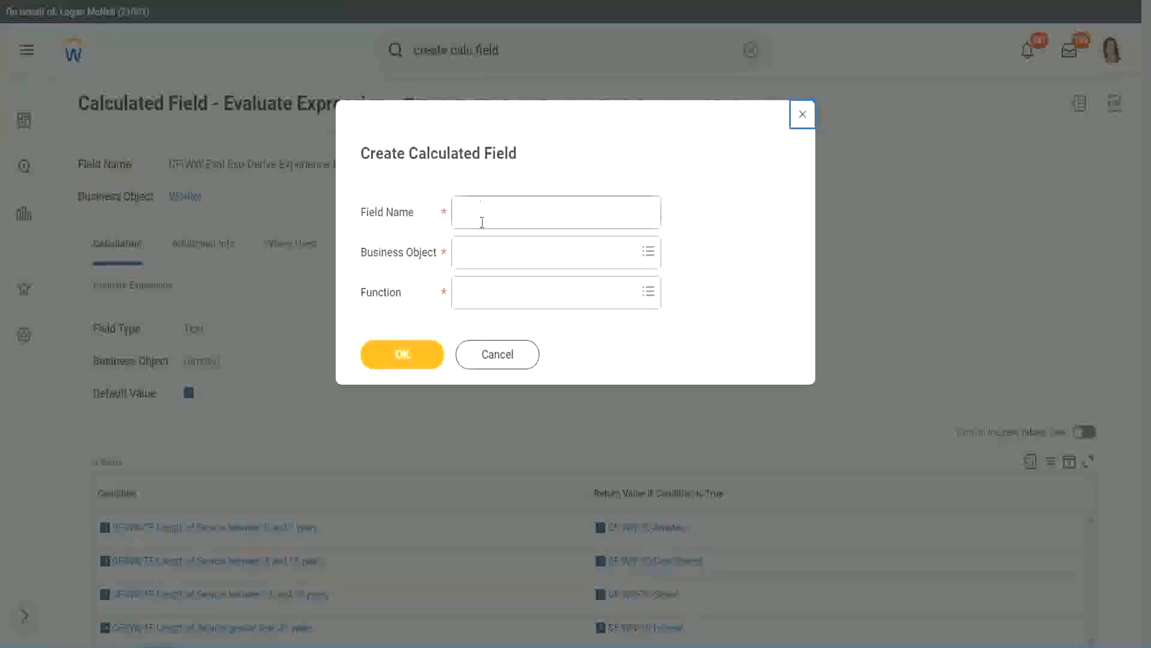
# Step: Enter 'CF-WW-LRB-Identify Experience Bands from years of Service' as the field name
pyautogui.click(555, 212)
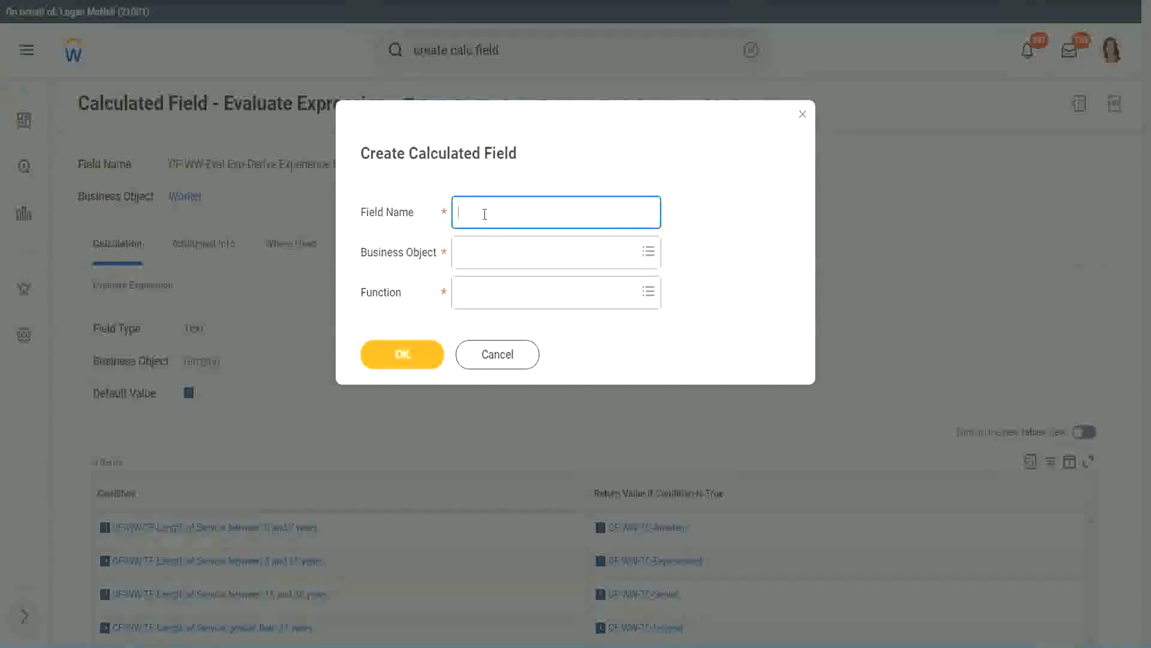
pyautogui.write('CF')
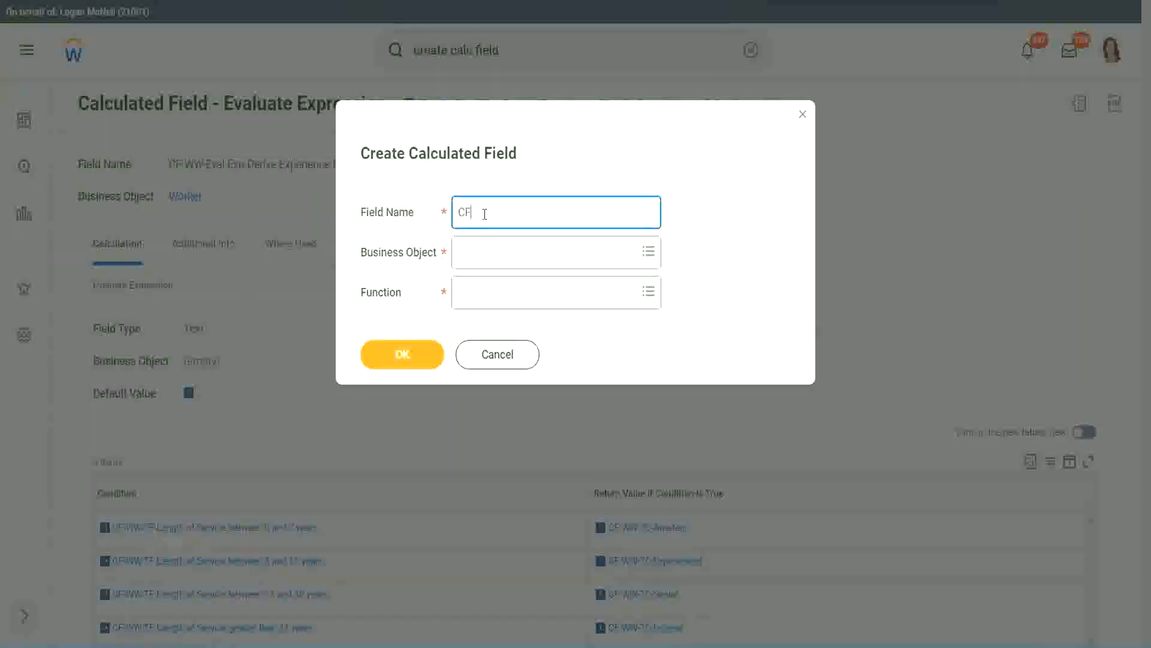
pyautogui.write('-WW-LRB-')
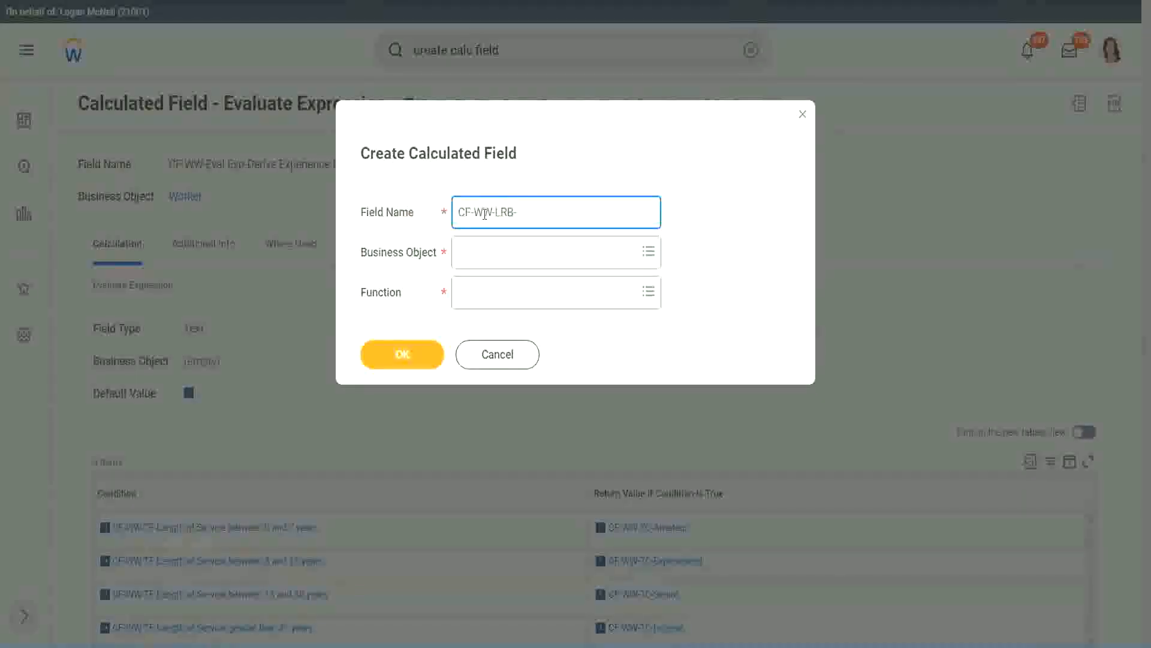
pyautogui.write('Identify Experience')
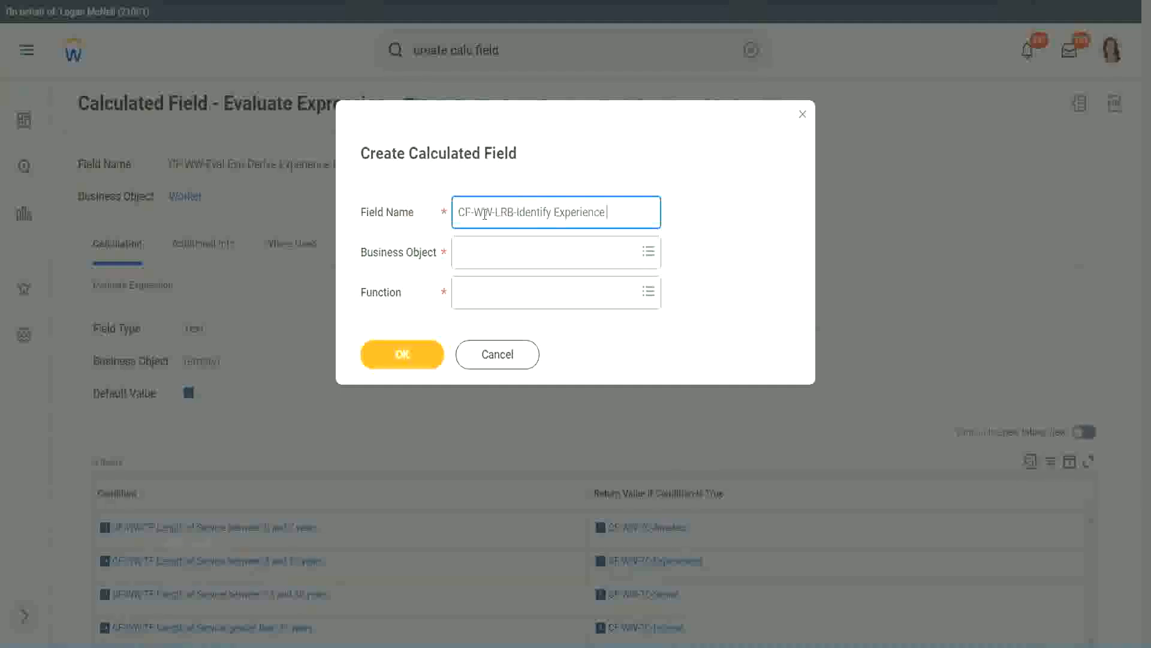
pyautogui.write('Bands from years of Service')
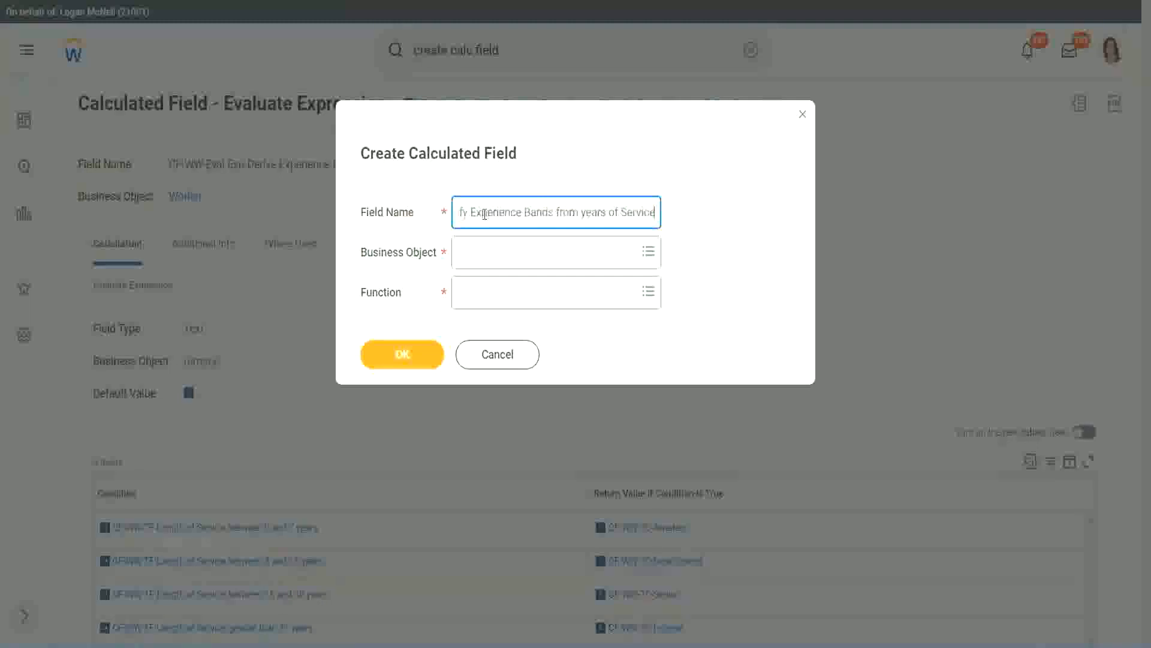
# Step: Choose Worker as business object and Lookup Range Band as function, then confirm
pyautogui.click(549, 252)
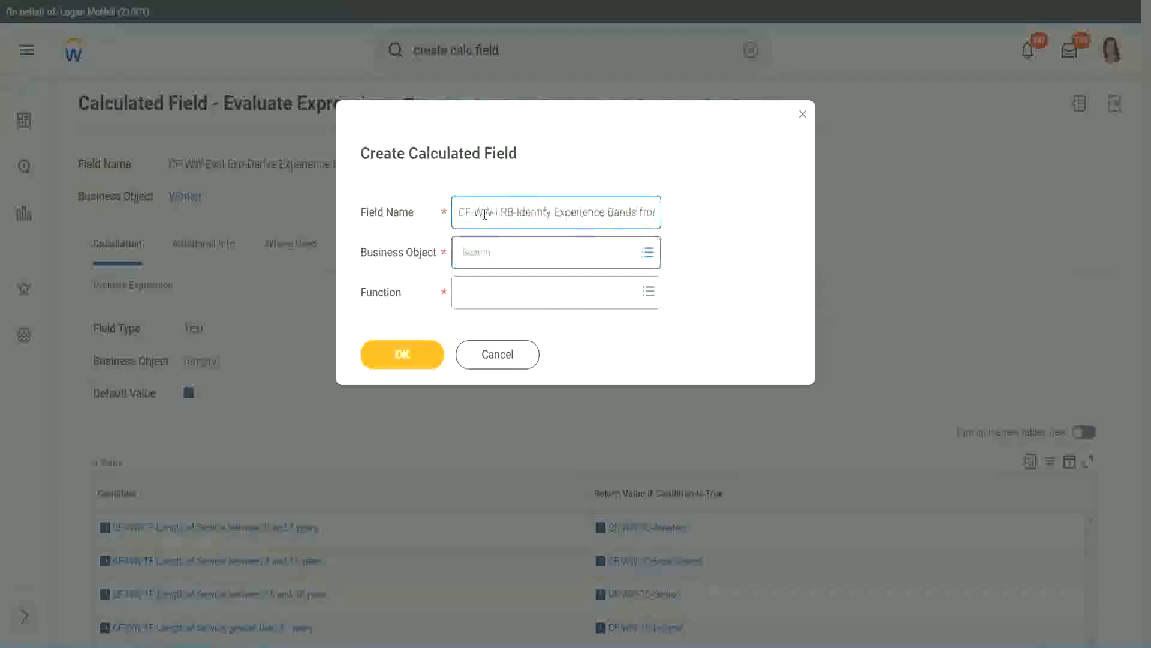
pyautogui.write('worker')
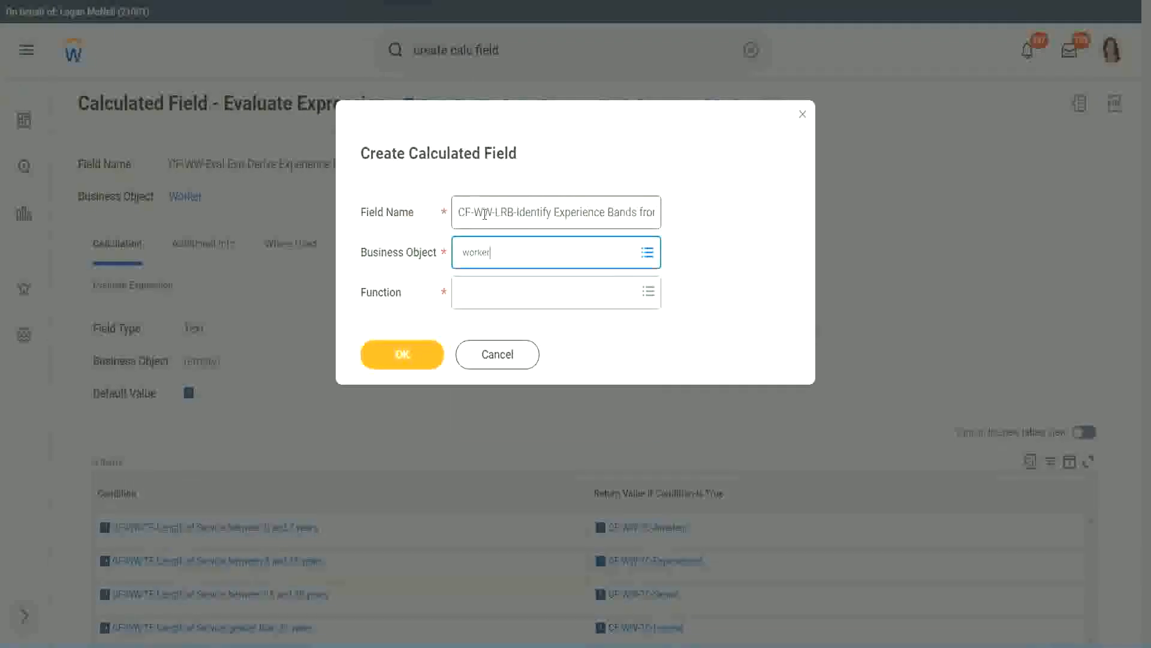
pyautogui.click(555, 252)
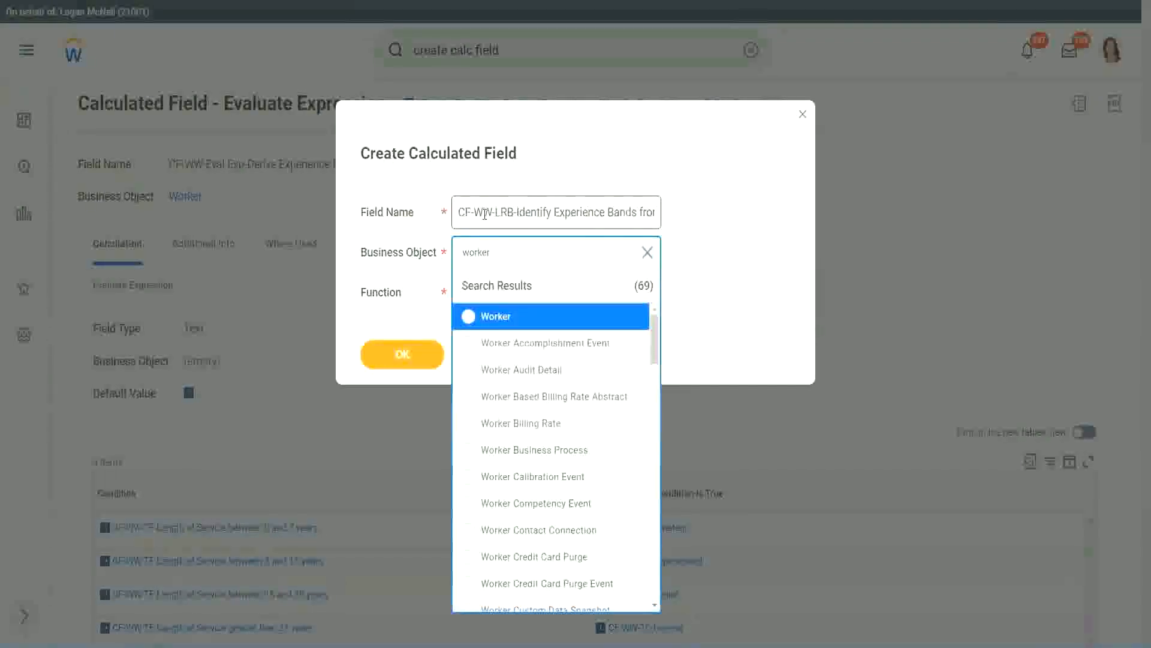
pyautogui.click(495, 316)
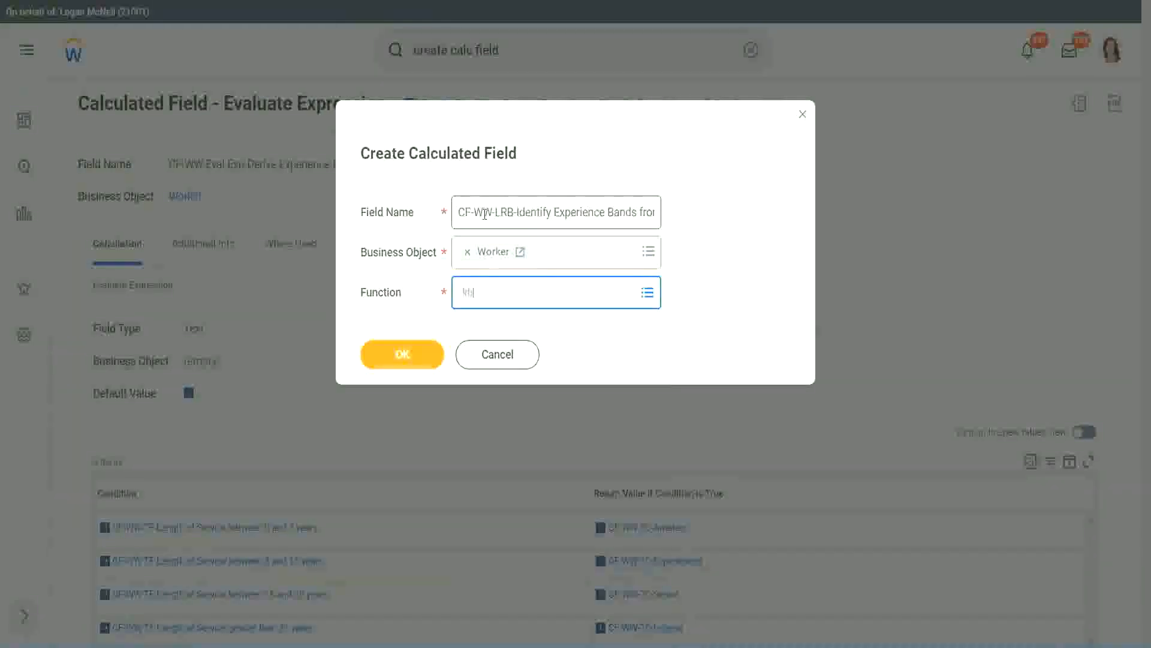
pyautogui.click(535, 292)
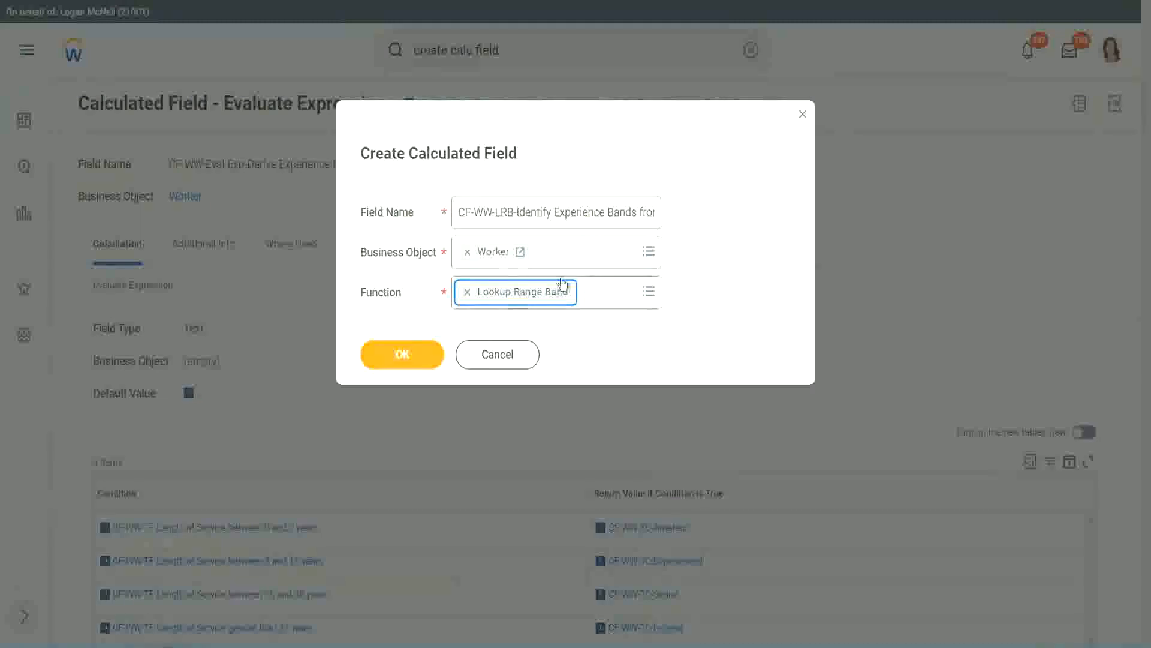
pyautogui.moveTo(410, 359)
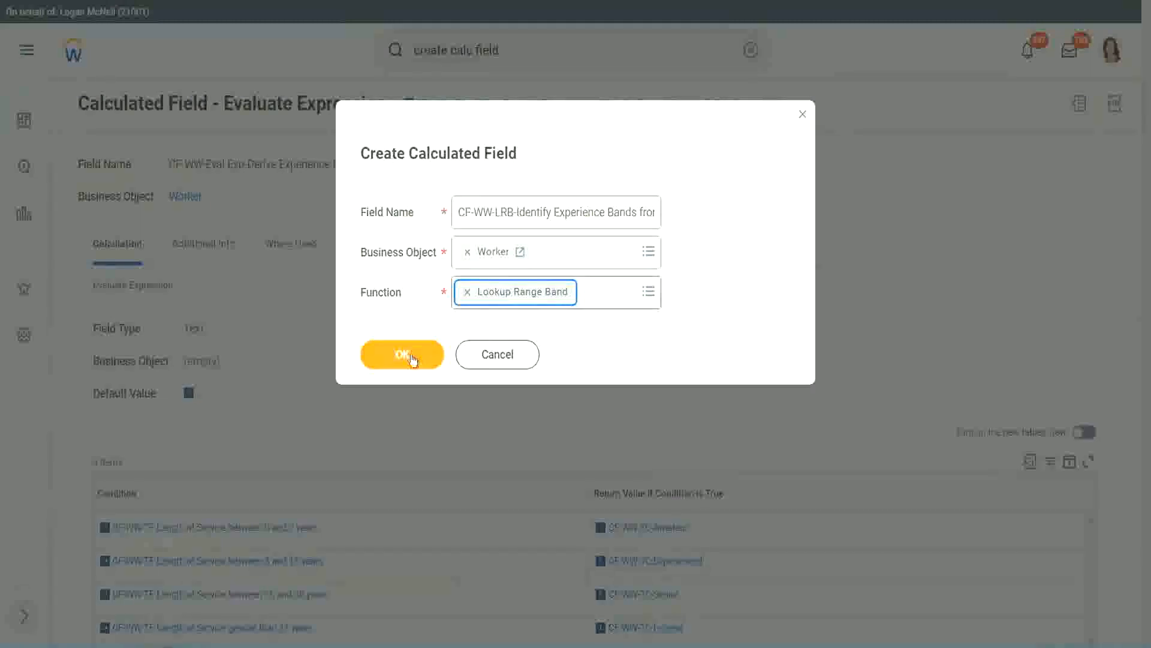
pyautogui.click(402, 354)
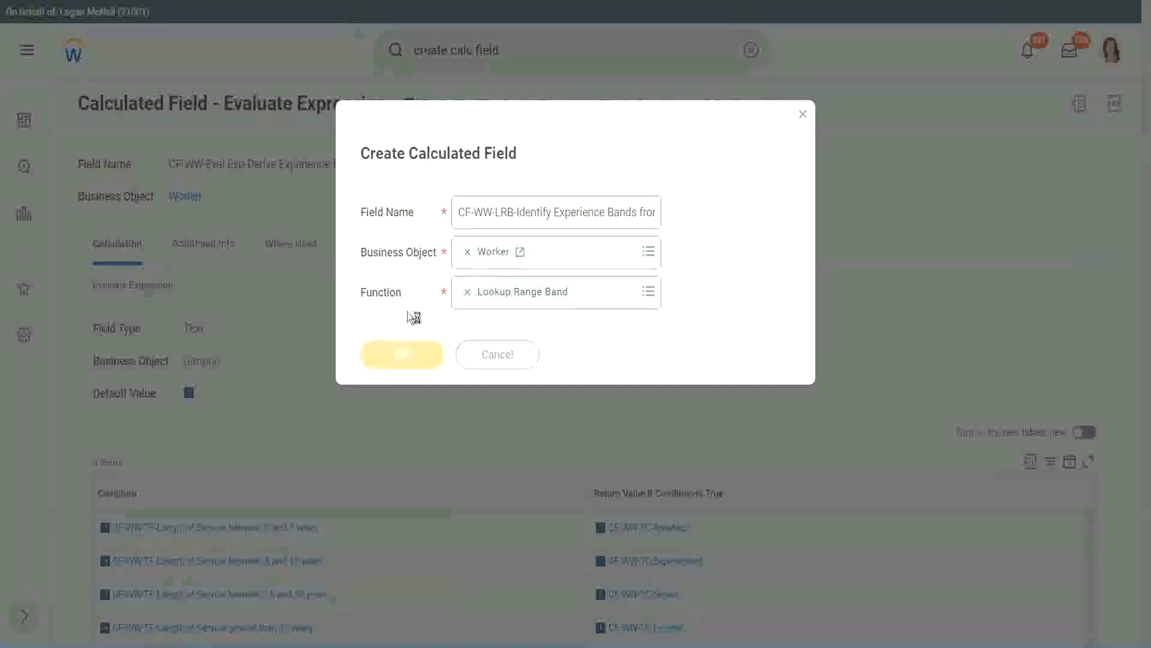
# Step: Select CF-WW-Convert Text To Number-Number of Years from Length of Service as the source field
pyautogui.click(401, 353)
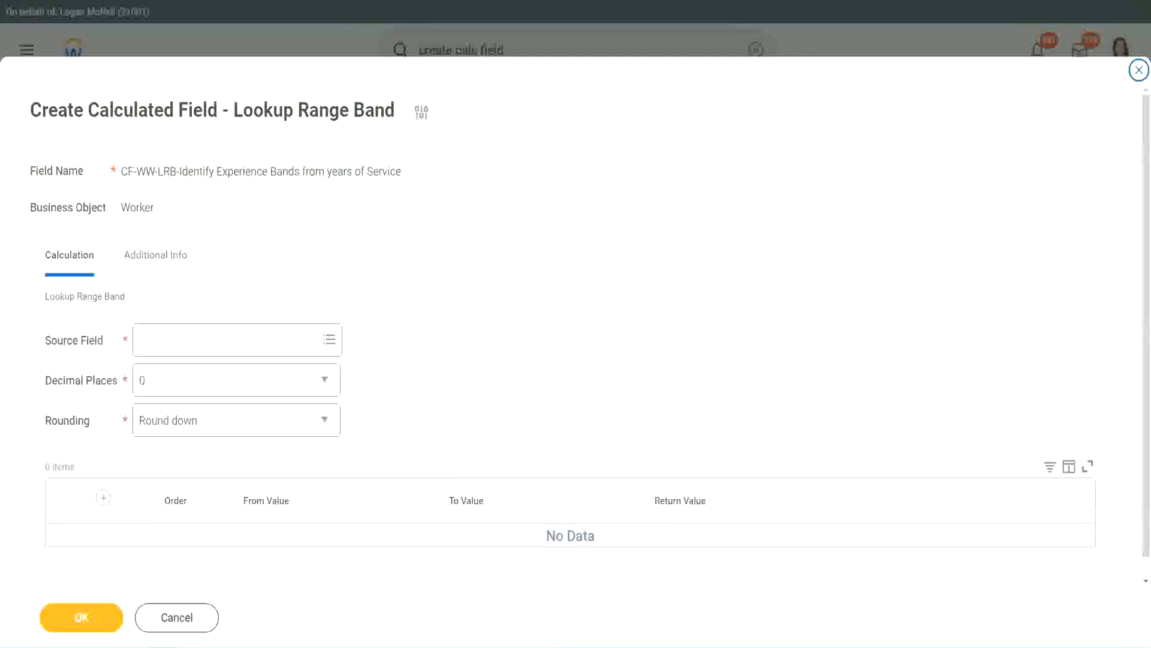
pyautogui.click(1139, 70)
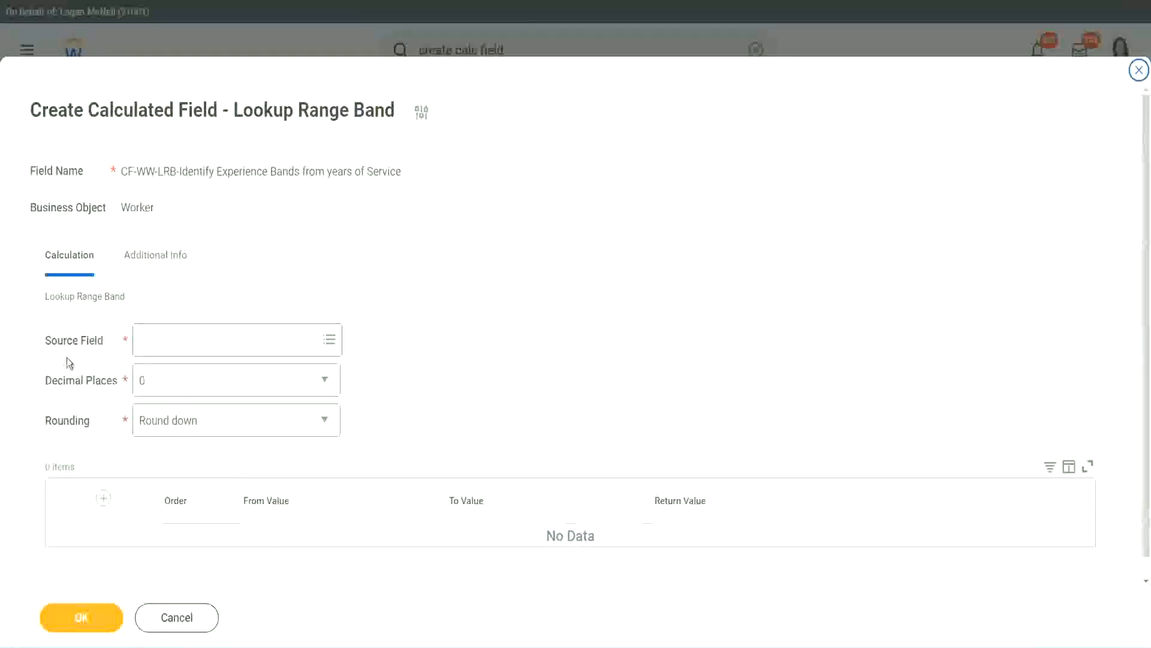
pyautogui.moveTo(88, 344)
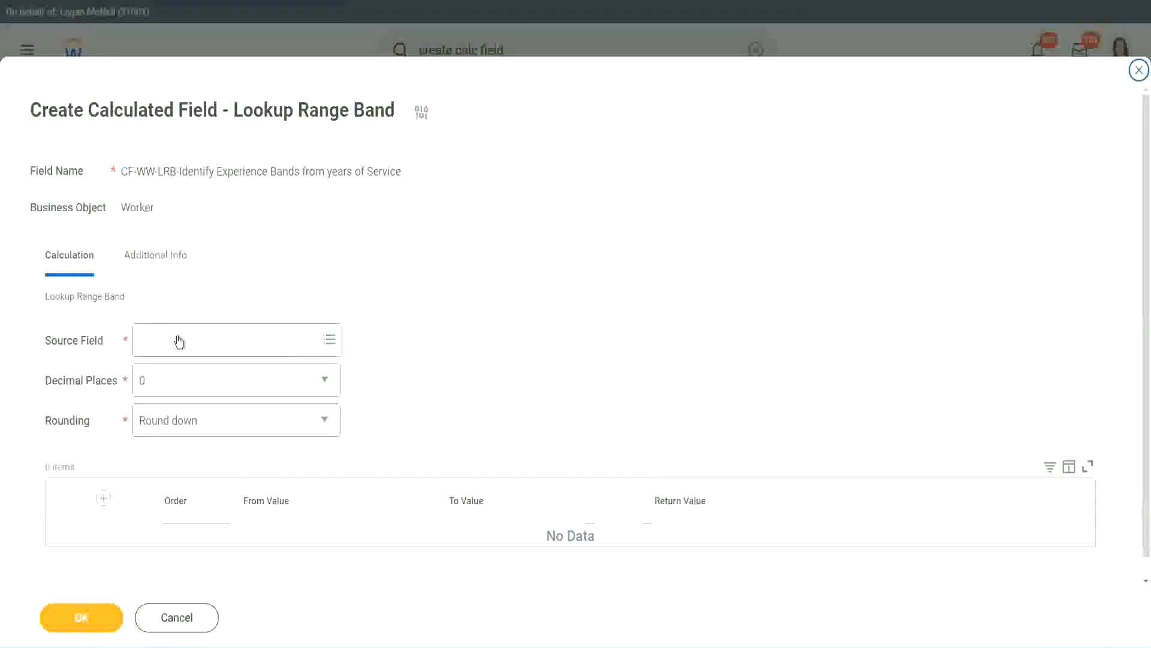
pyautogui.click(237, 340)
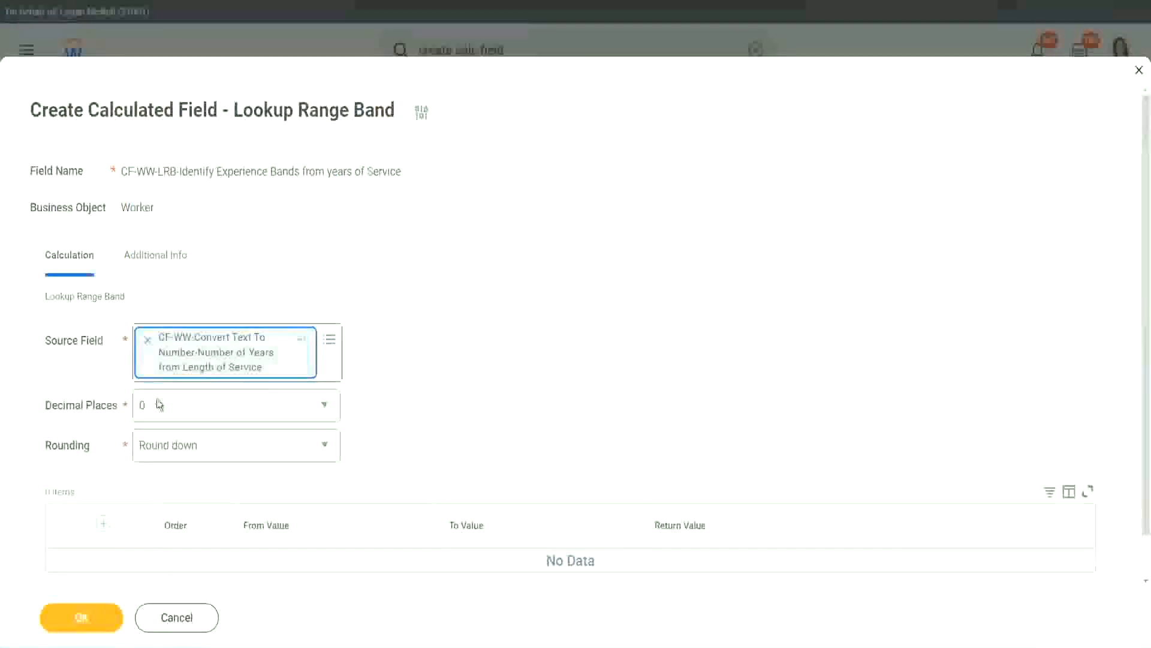
pyautogui.moveTo(176, 406)
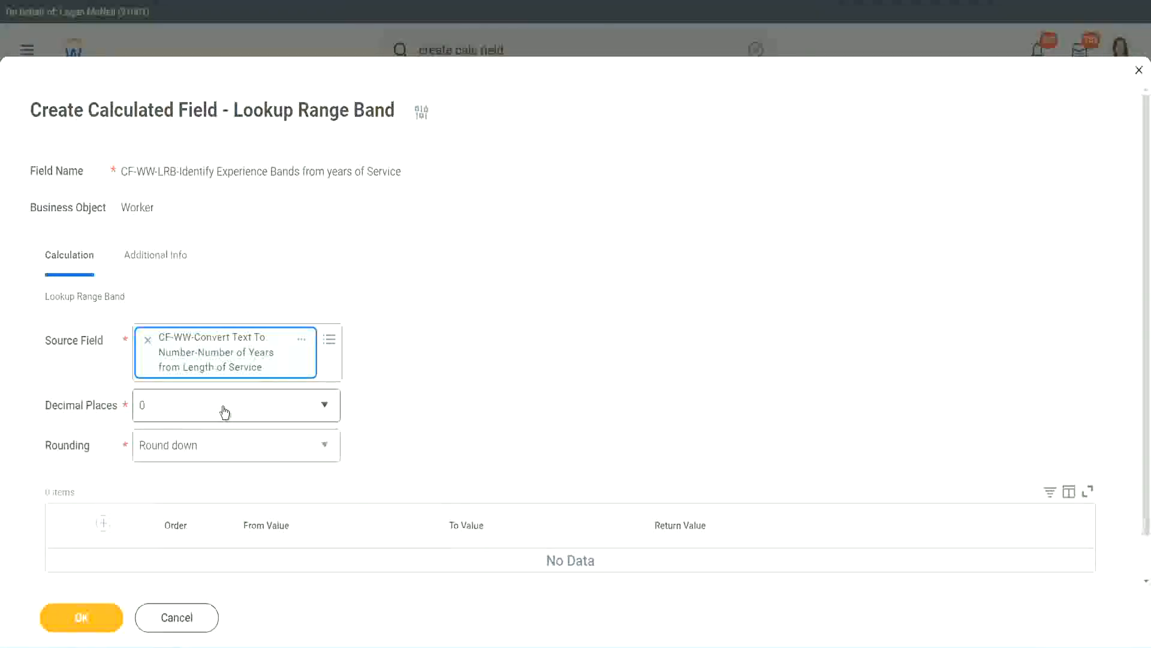
pyautogui.click(236, 404)
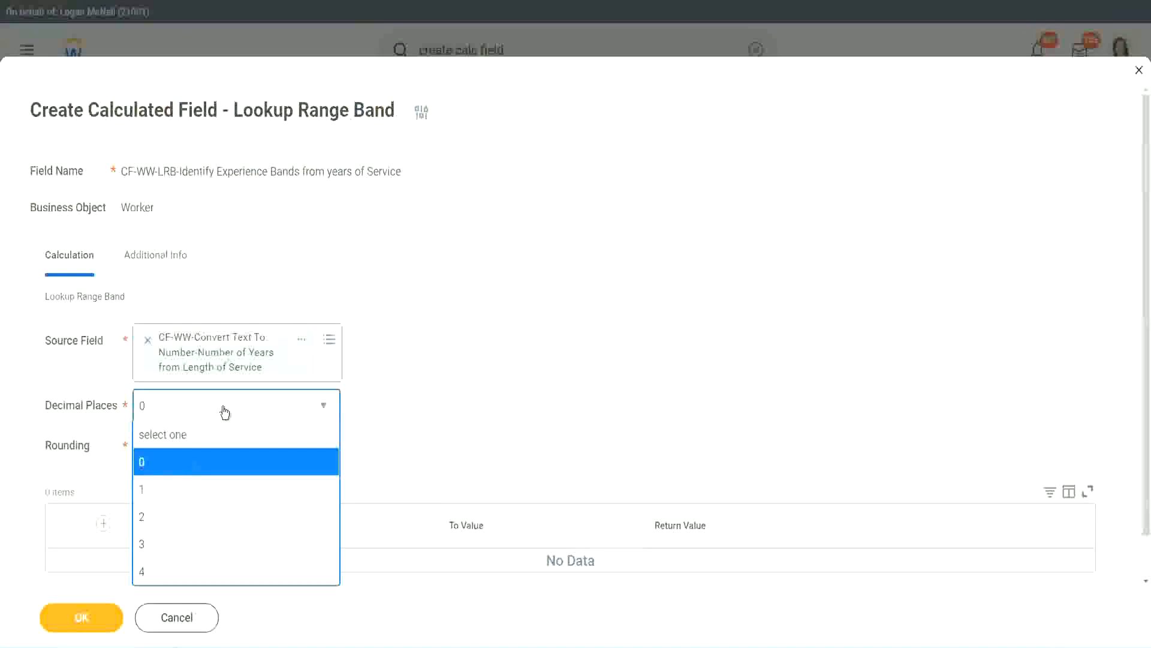
pyautogui.moveTo(448, 400)
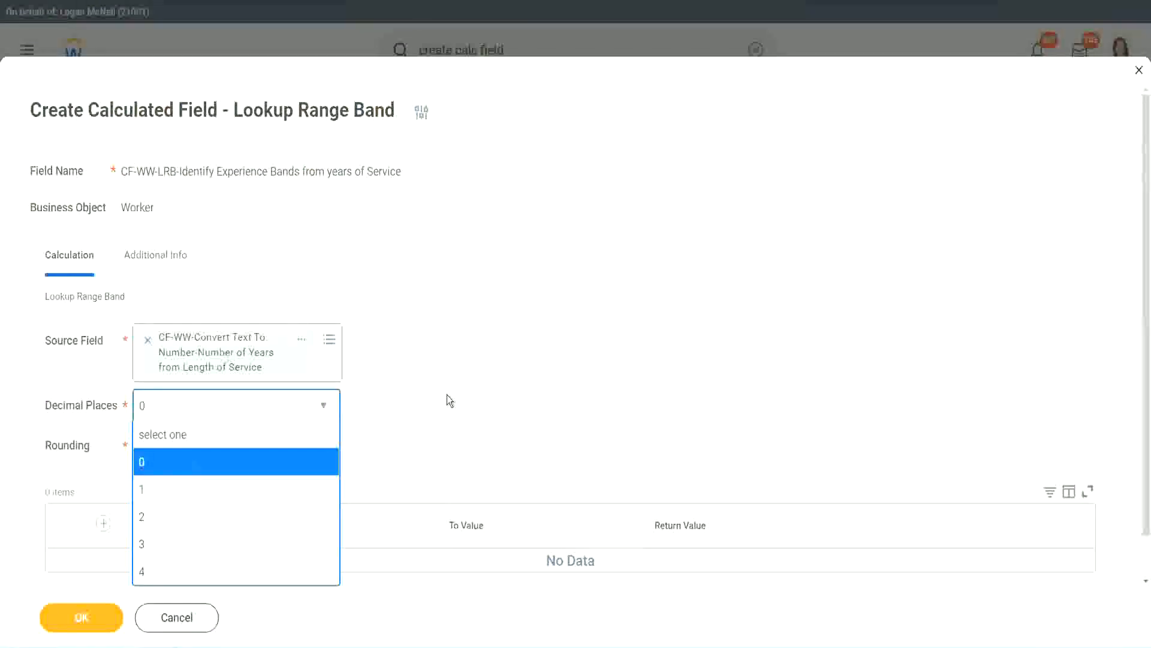
pyautogui.click(142, 461)
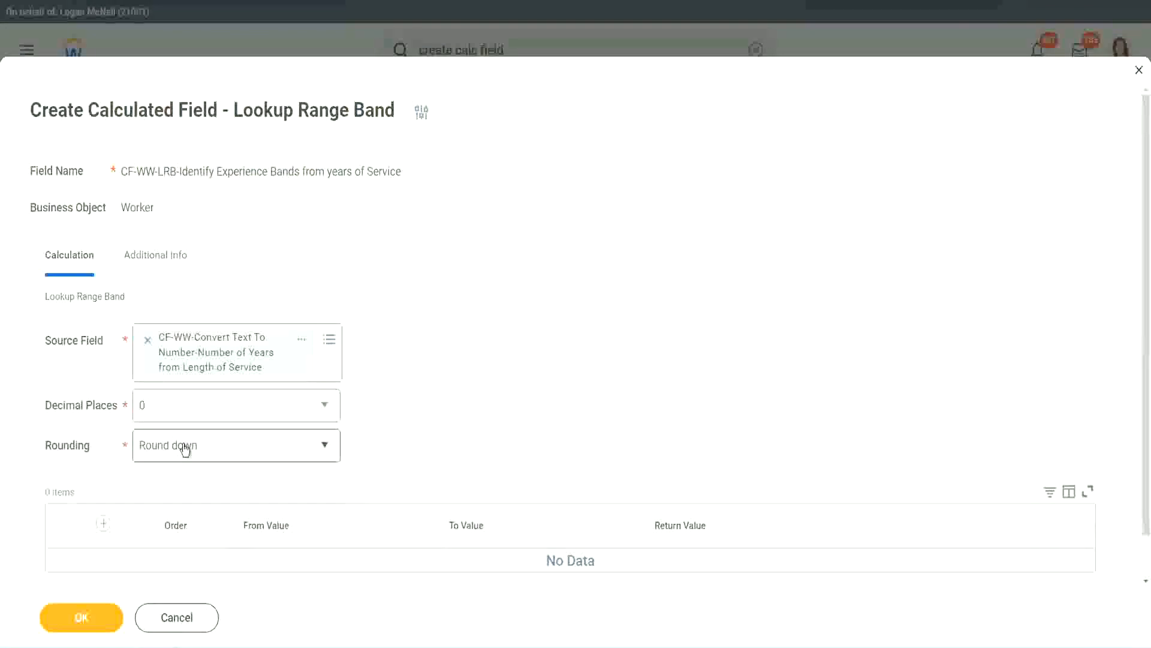
# Step: Review the Rounding options: Round, Round down, Round half down, Round up
pyautogui.click(234, 445)
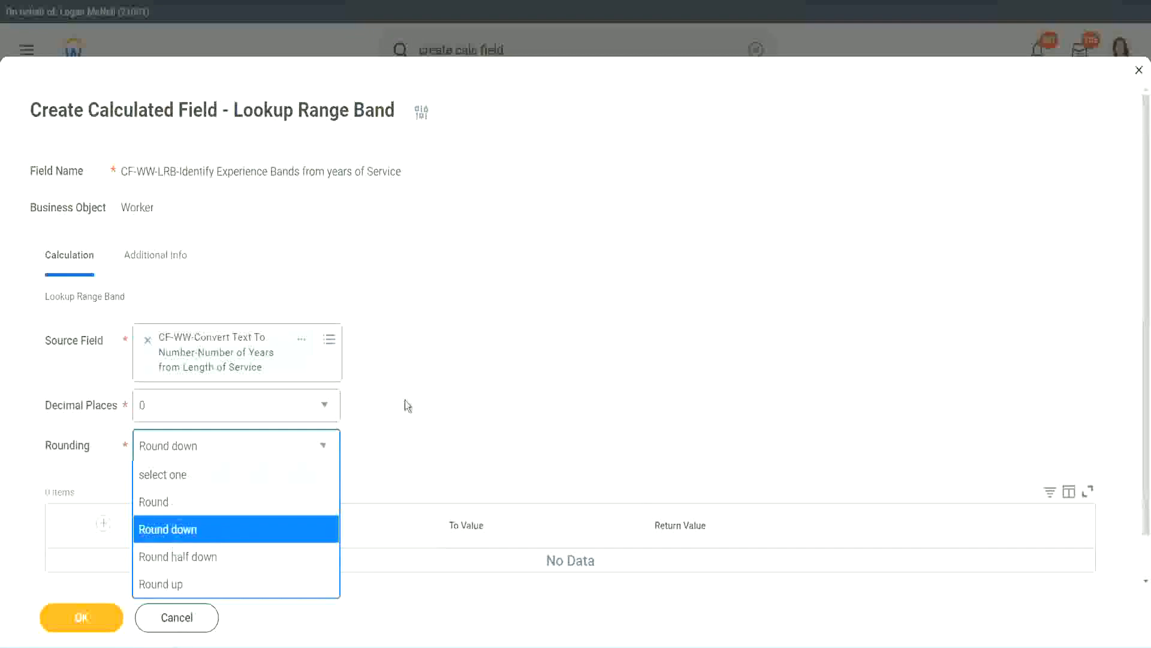
pyautogui.moveTo(433, 396)
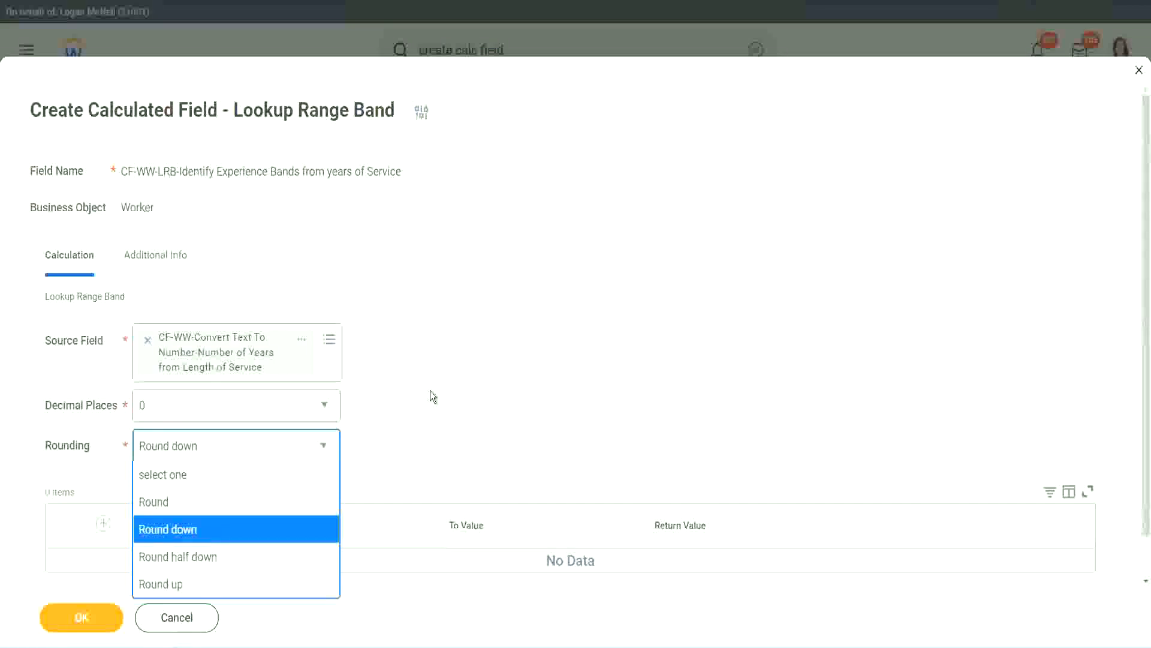
# Step: Change the Rounding setting from Round down to Round
pyautogui.click(167, 529)
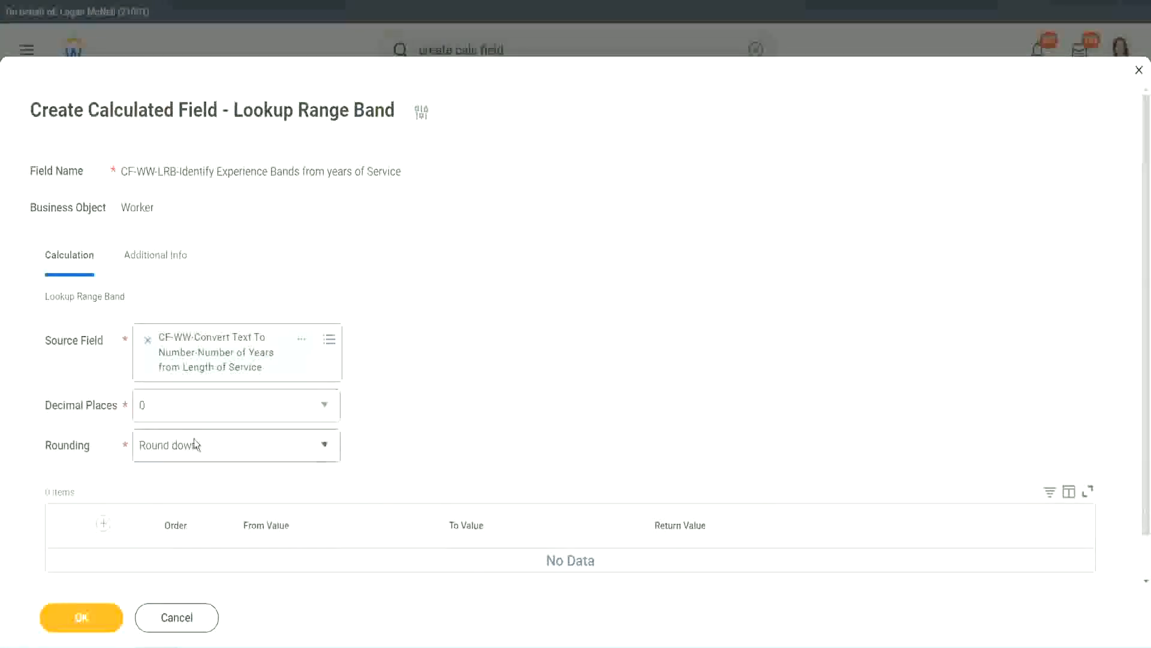
pyautogui.click(235, 445)
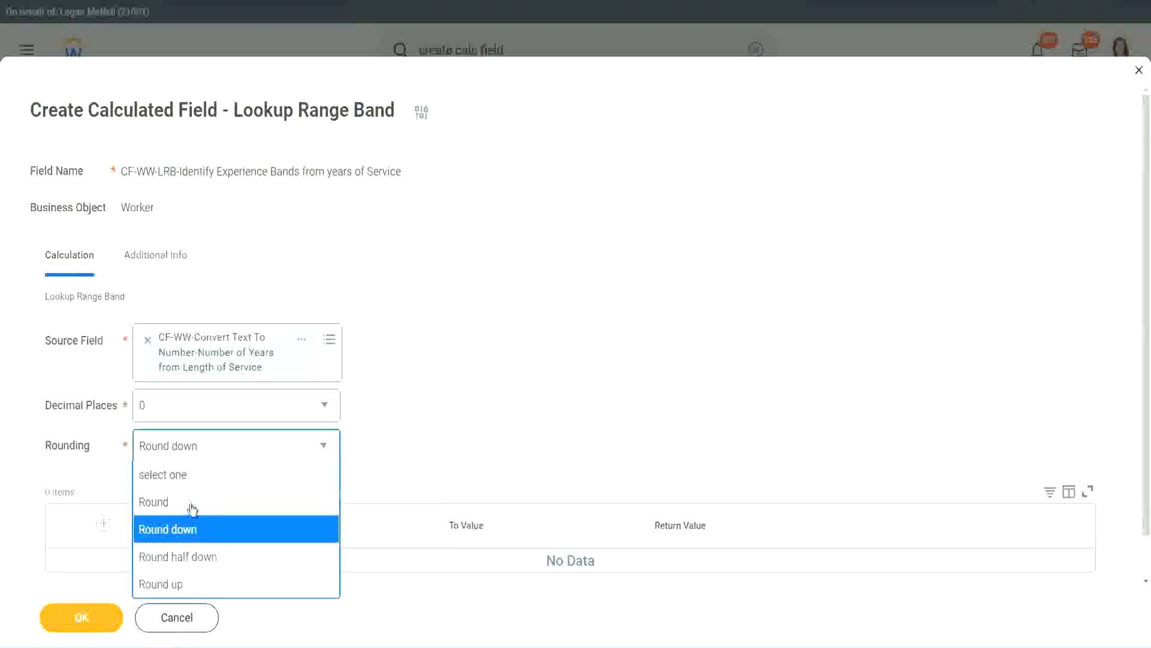
pyautogui.click(153, 501)
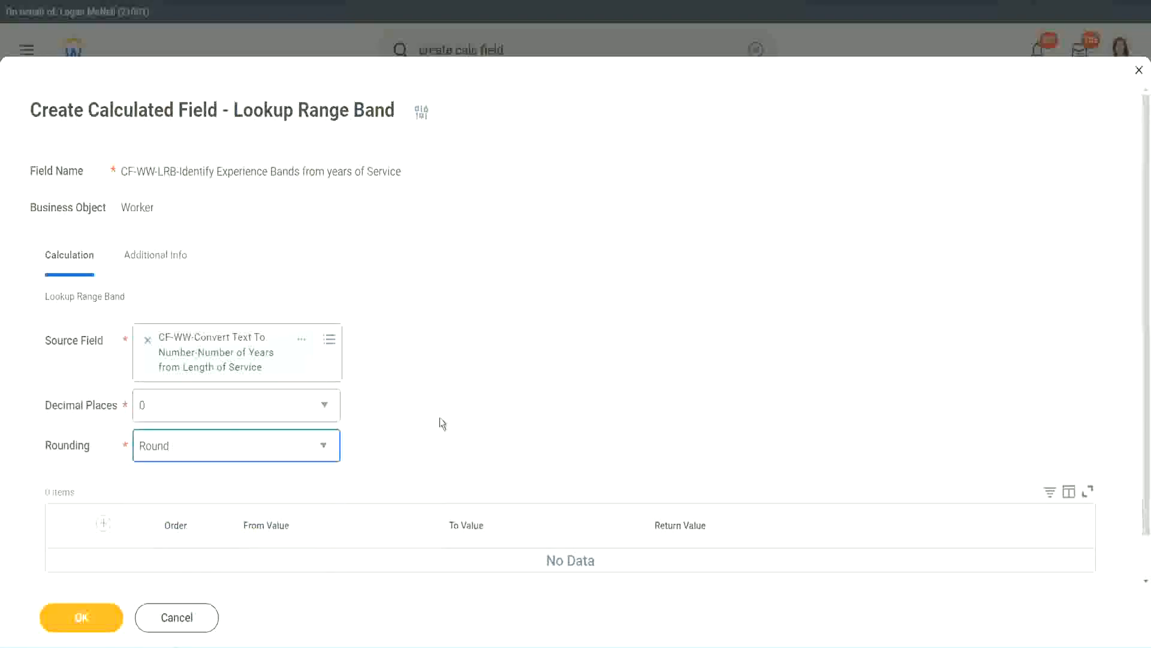
pyautogui.moveTo(157, 431)
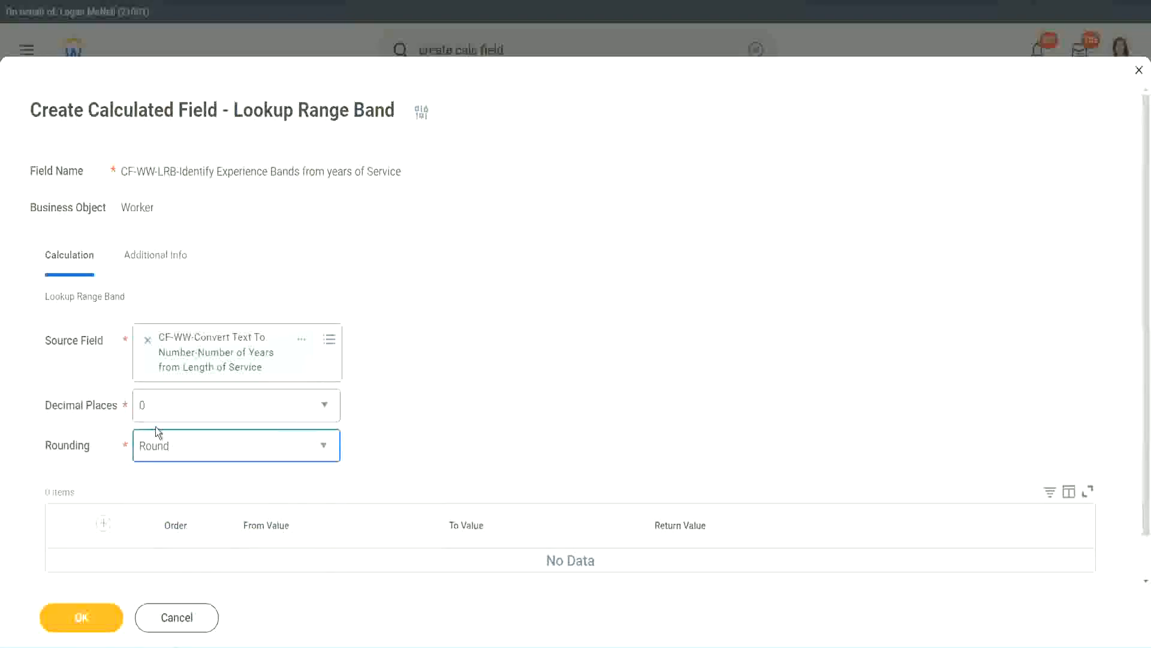
pyautogui.moveTo(199, 394)
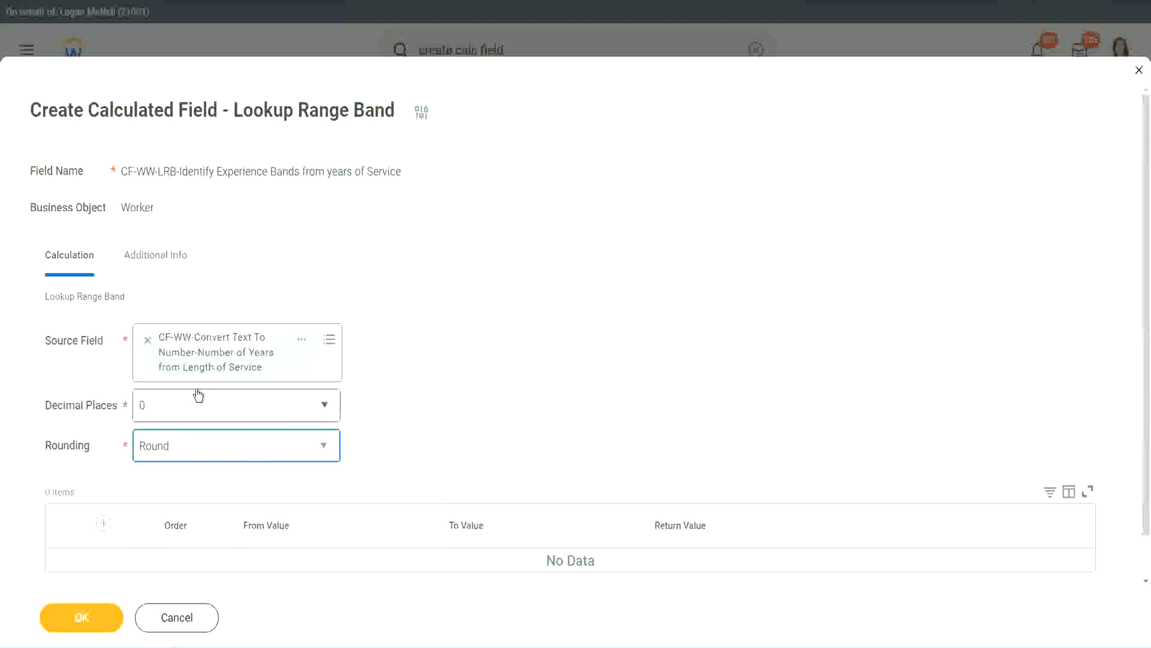
pyautogui.moveTo(198, 399)
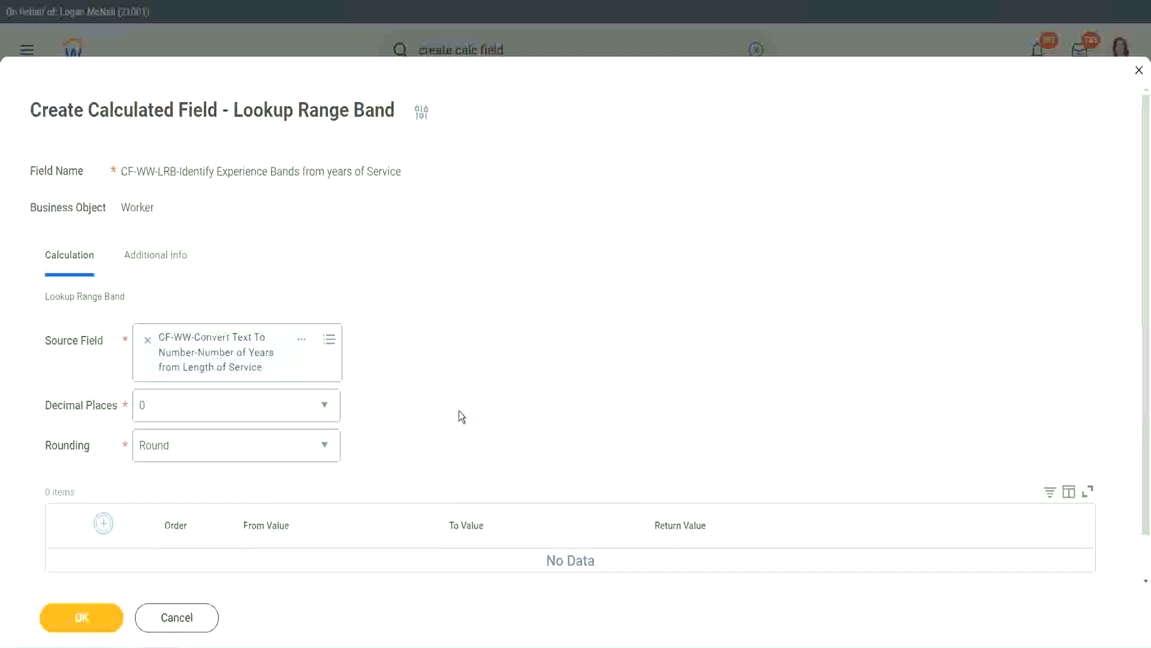
# Step: Add a band row from 0 to 7 returning 'Amateur'
pyautogui.click(104, 523)
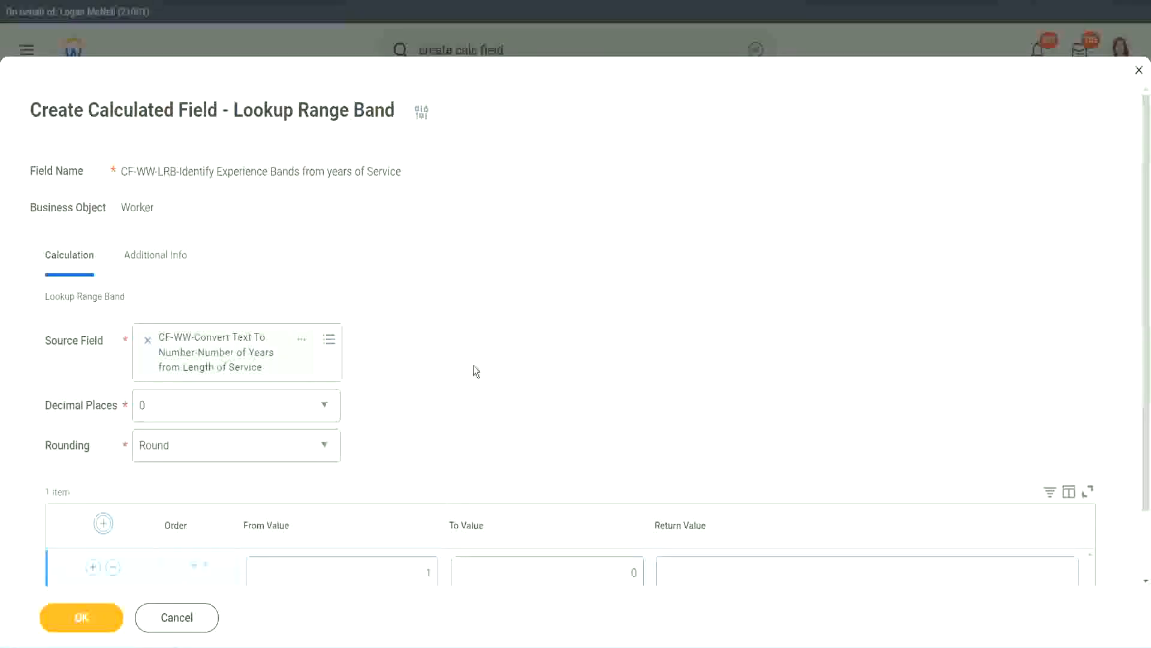
pyautogui.scroll(-3)
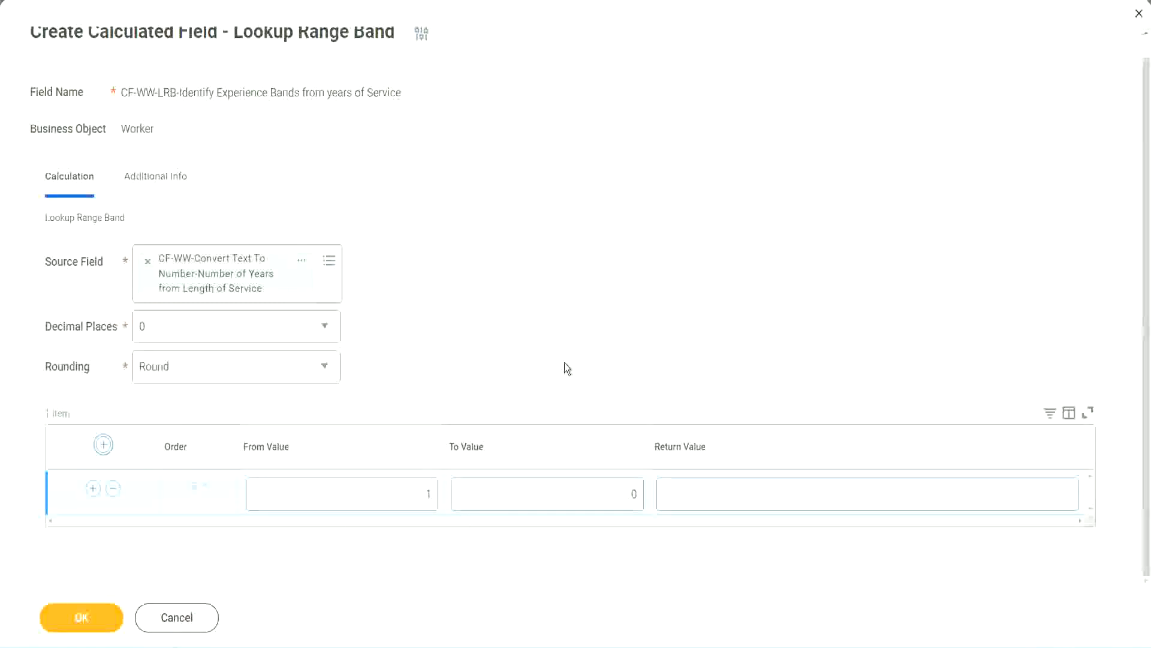
pyautogui.click(342, 494)
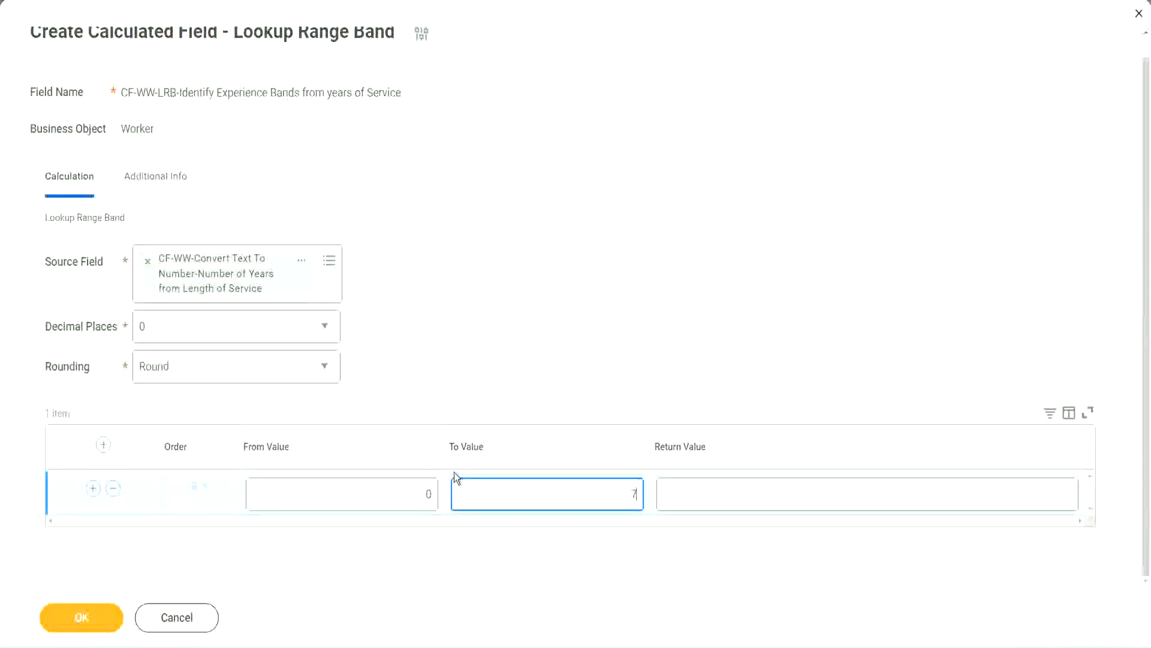
pyautogui.click(866, 494)
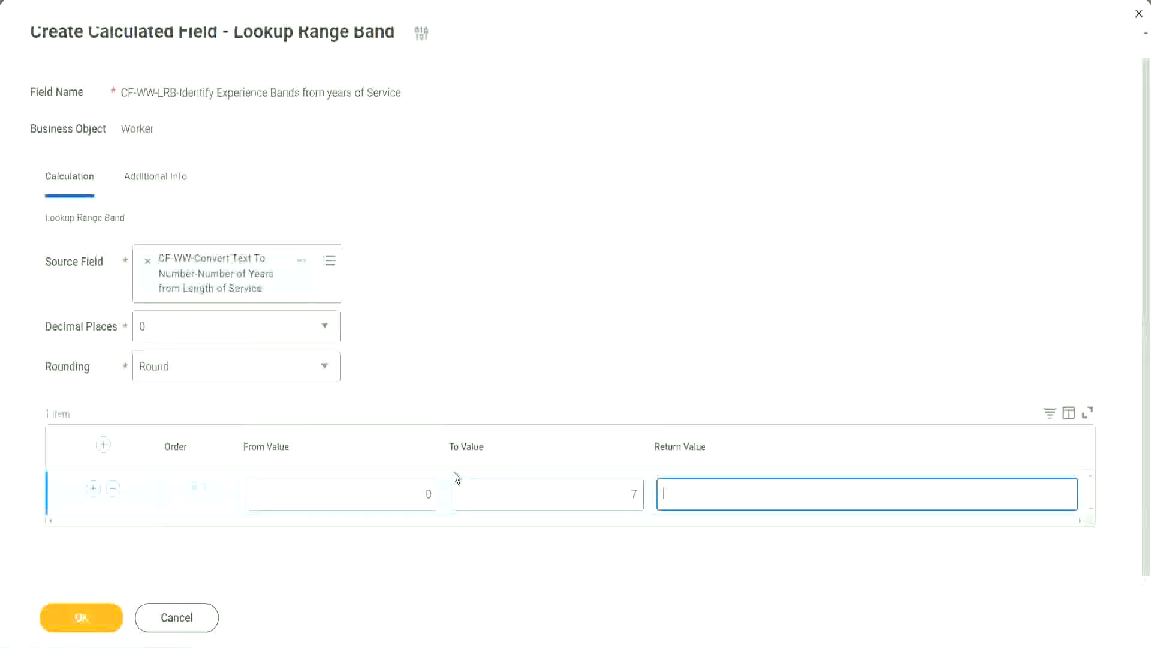
pyautogui.write('Amate')
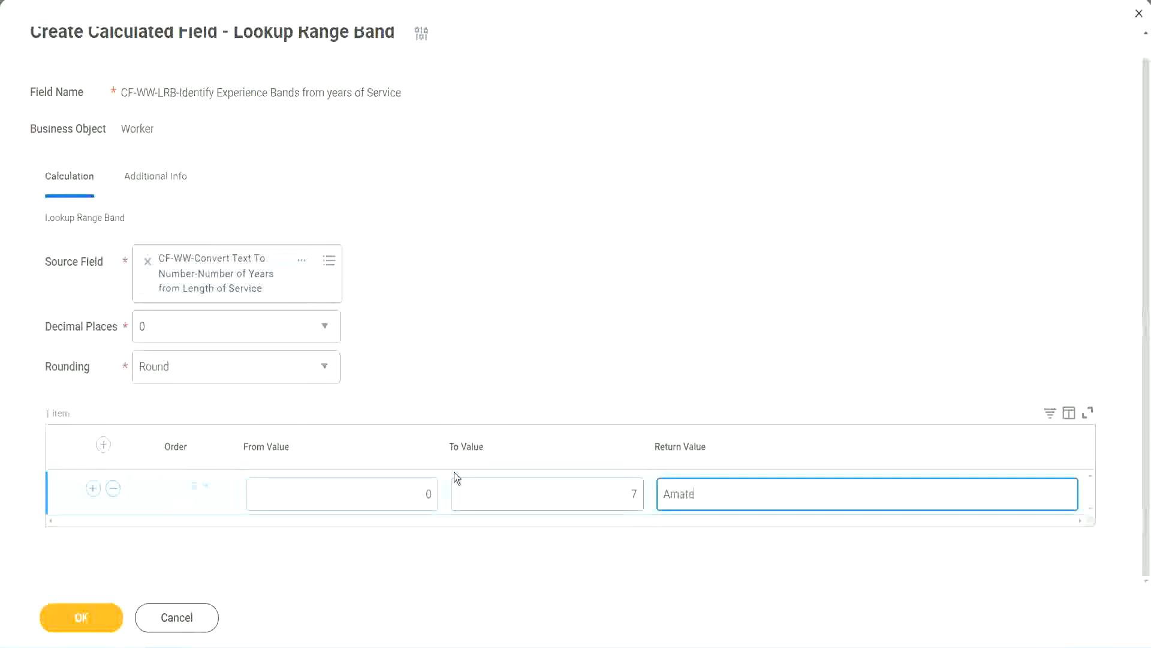
pyautogui.write('ur')
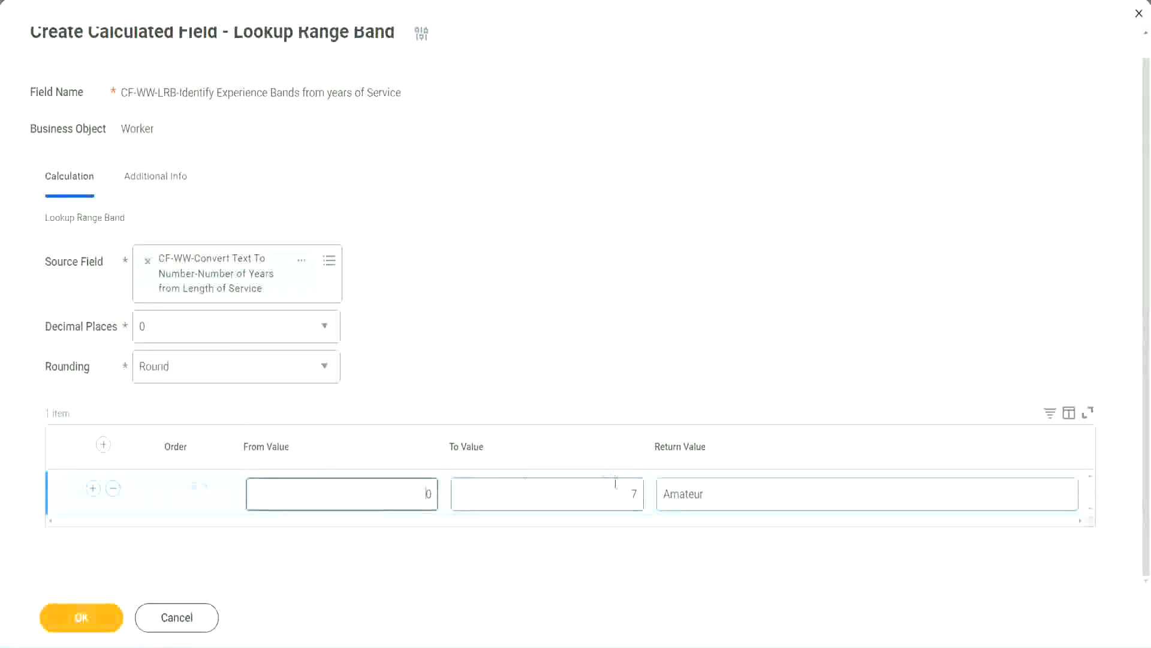
pyautogui.click(546, 493)
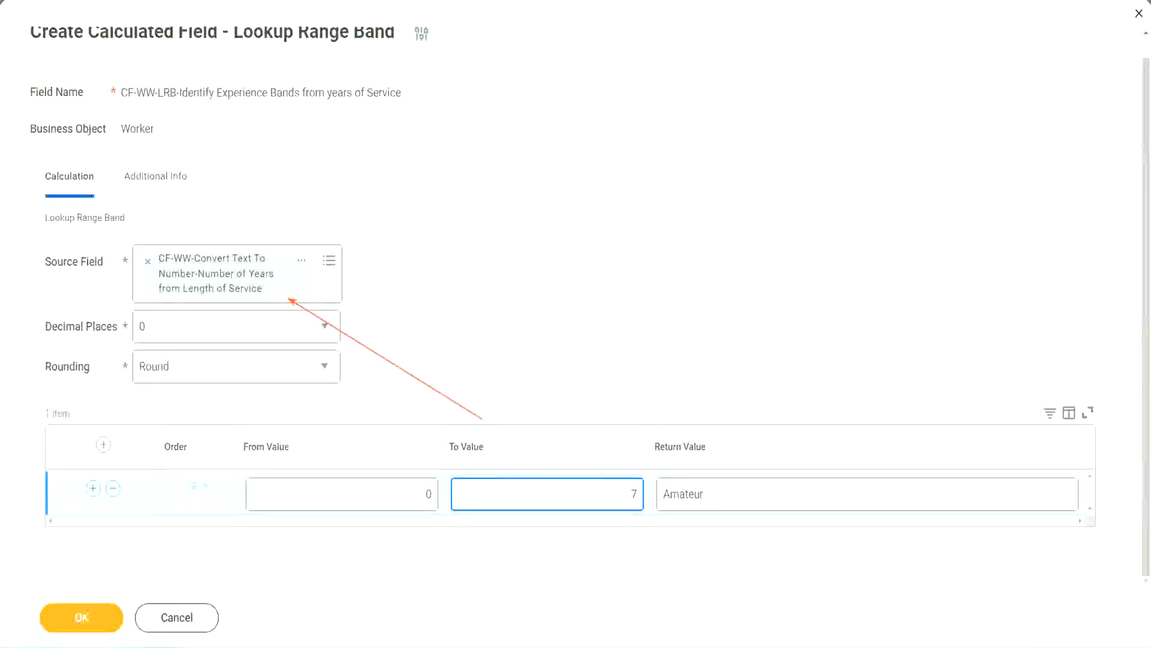
pyautogui.moveTo(472, 527)
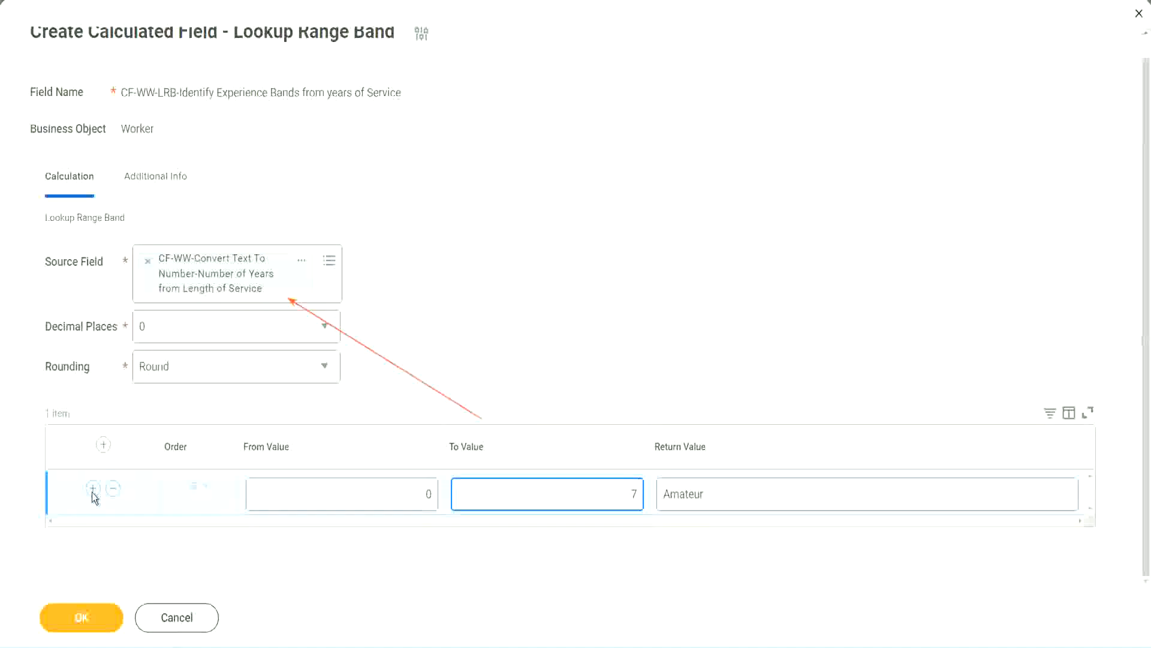
# Step: Add band rows 8–15 'Experienced', 16–30 'Senior', and a fourth from 31
pyautogui.click(93, 488)
pyautogui.write('8')
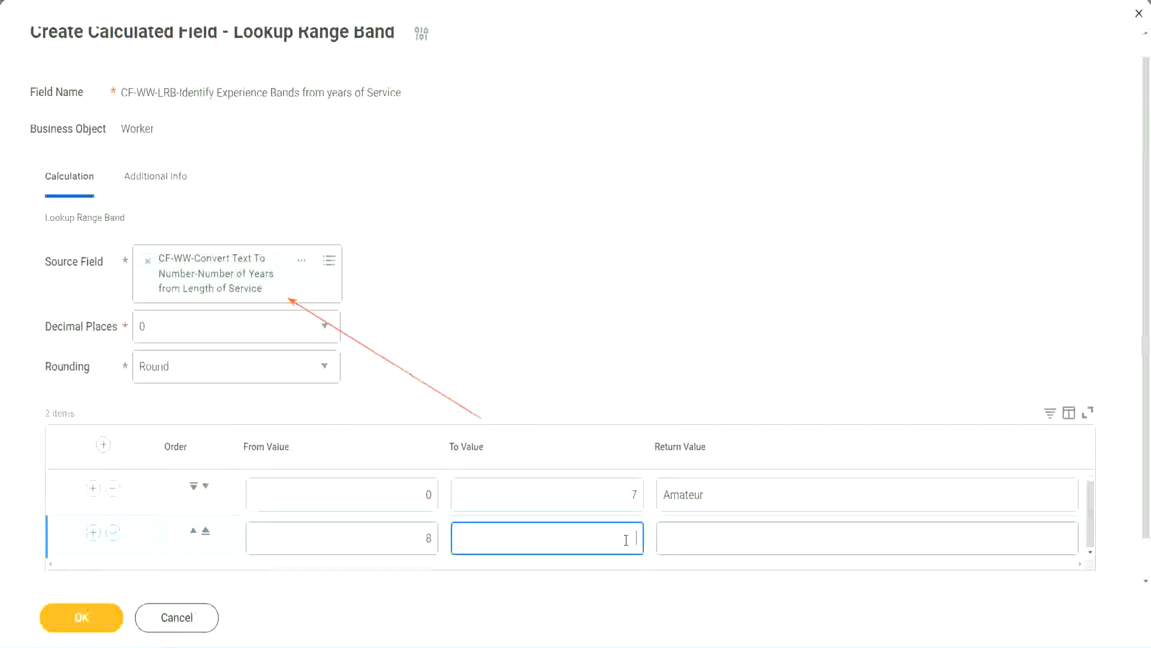
pyautogui.write('15')
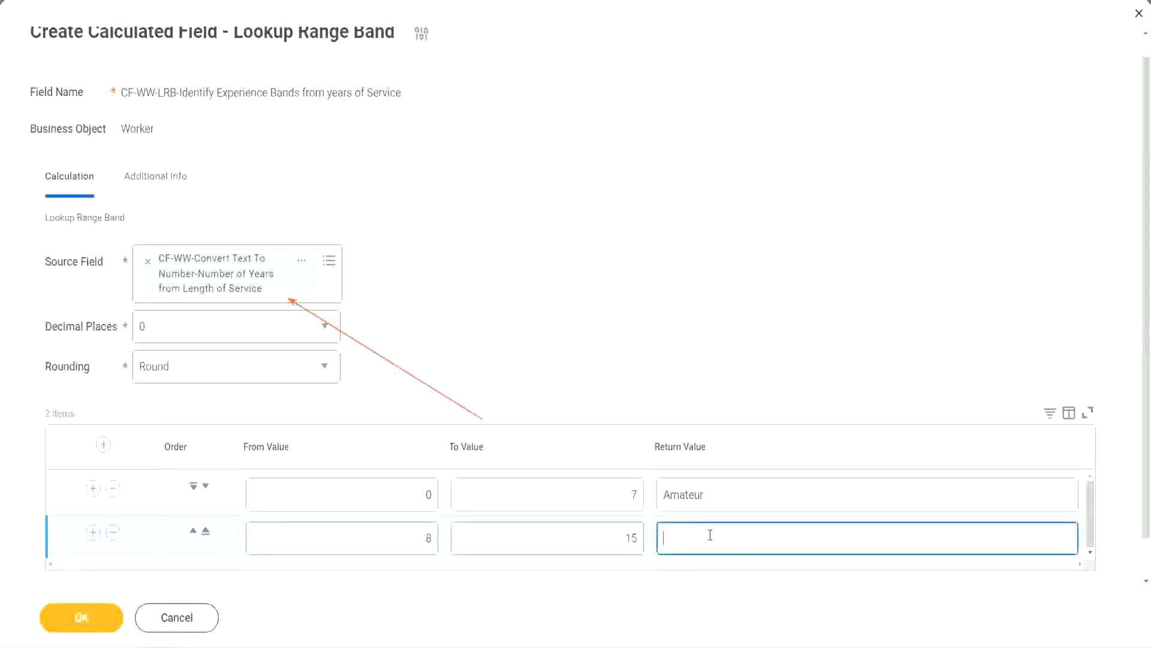
pyautogui.write('Experienced')
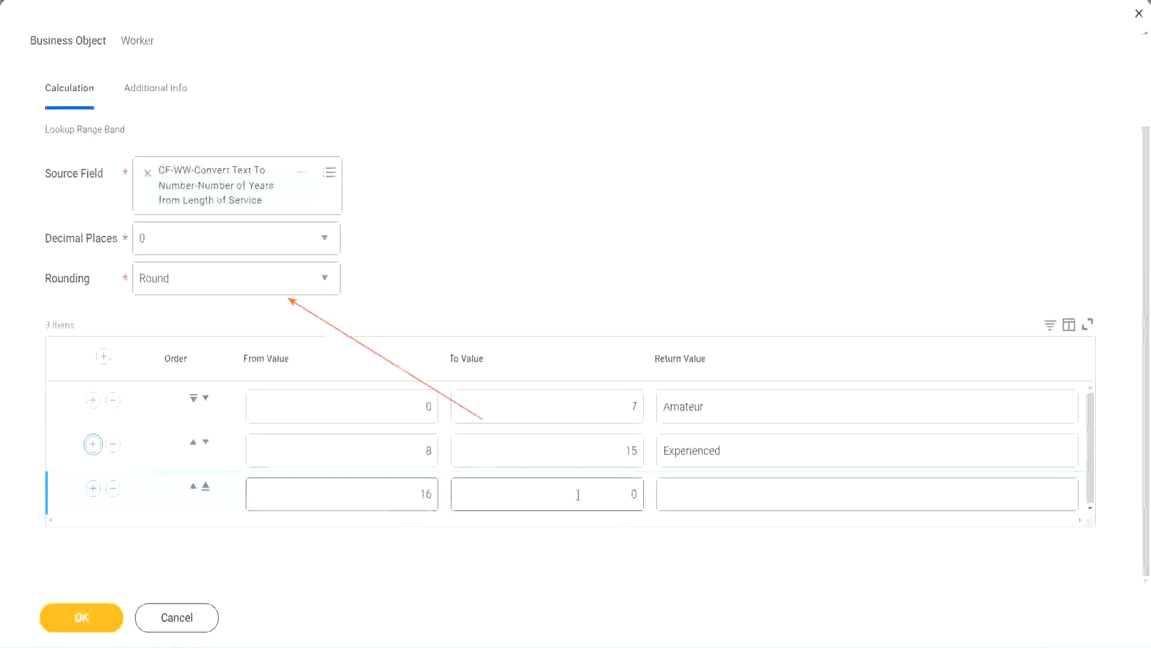
pyautogui.click(547, 494)
pyautogui.write('30')
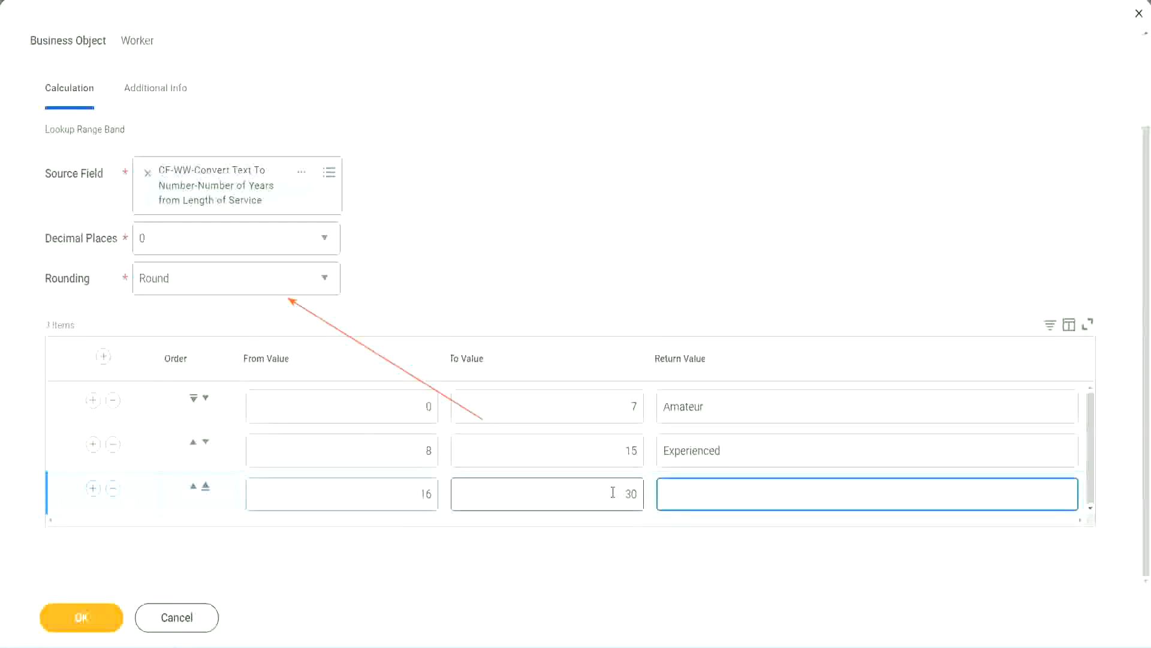
pyautogui.write('Senior')
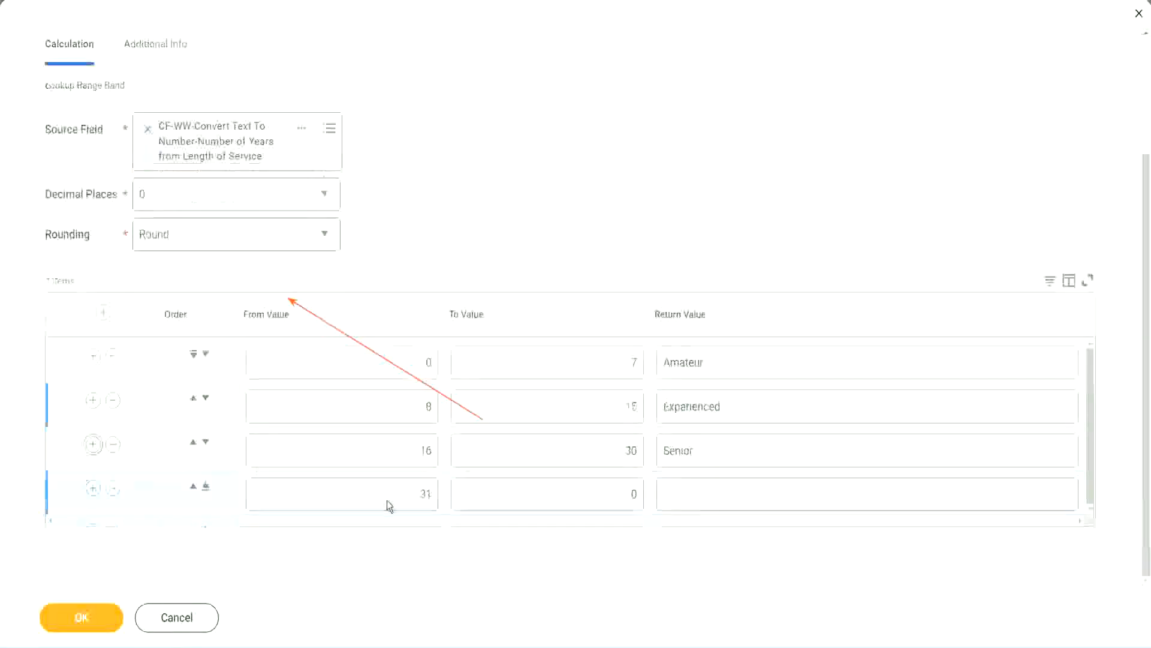
# Step: Finish the fourth band 31–1000 returning 'Legend' and save the calculated field
pyautogui.click(341, 494)
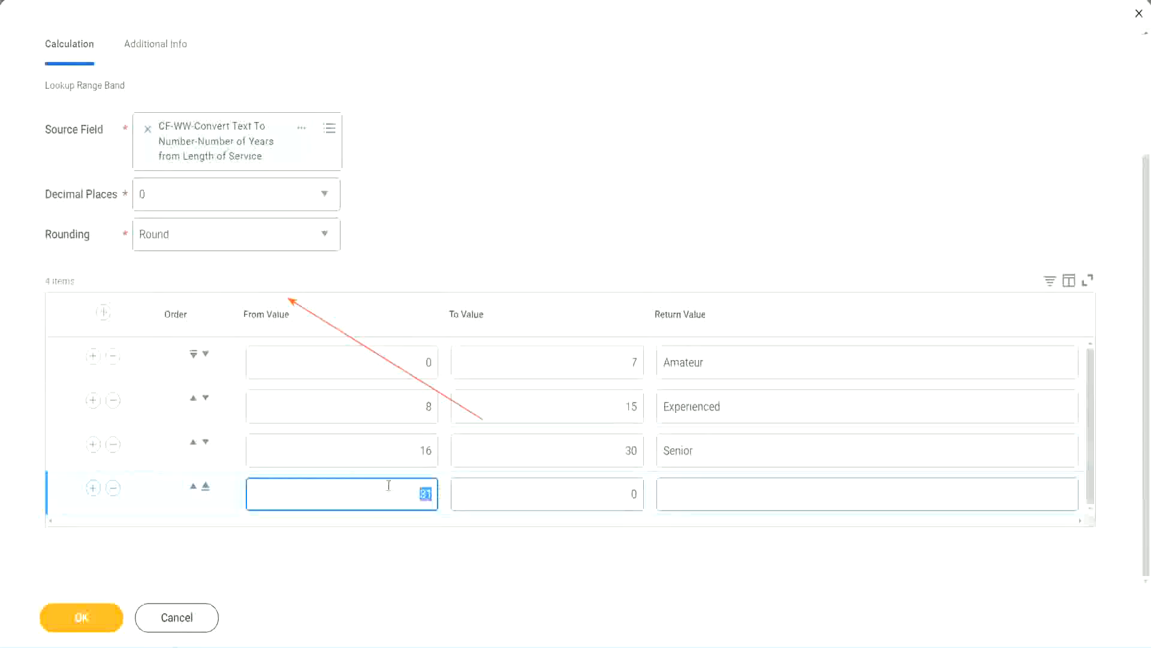
pyautogui.click(547, 494)
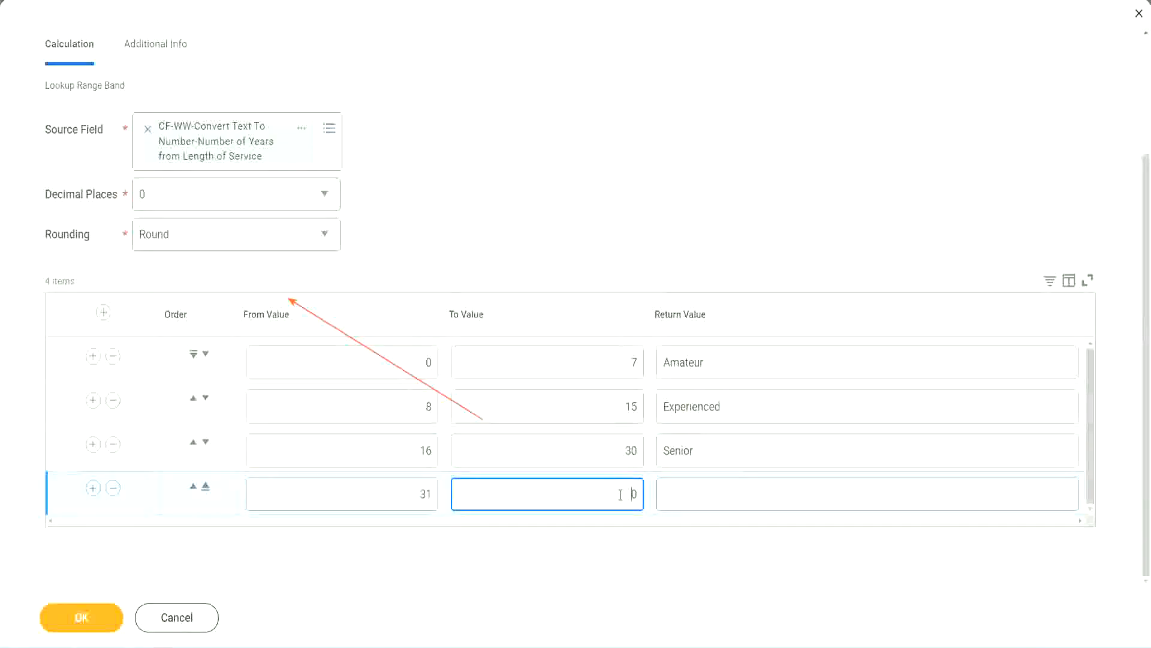
pyautogui.write('0')
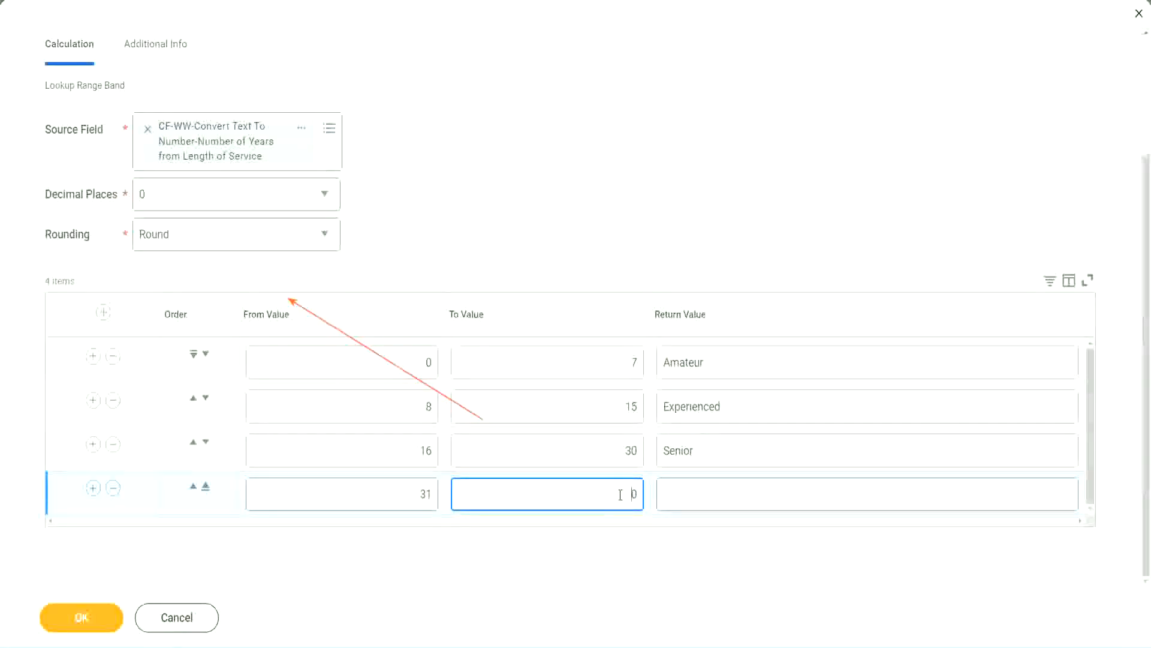
pyautogui.write('1000')
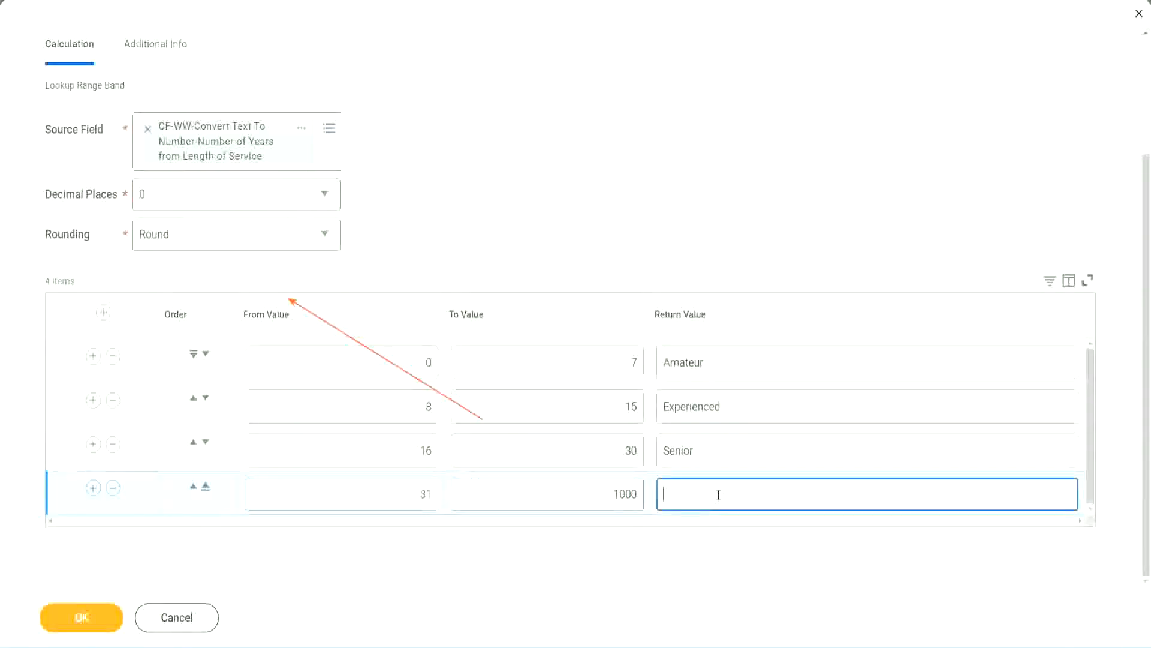
pyautogui.write('Legend')
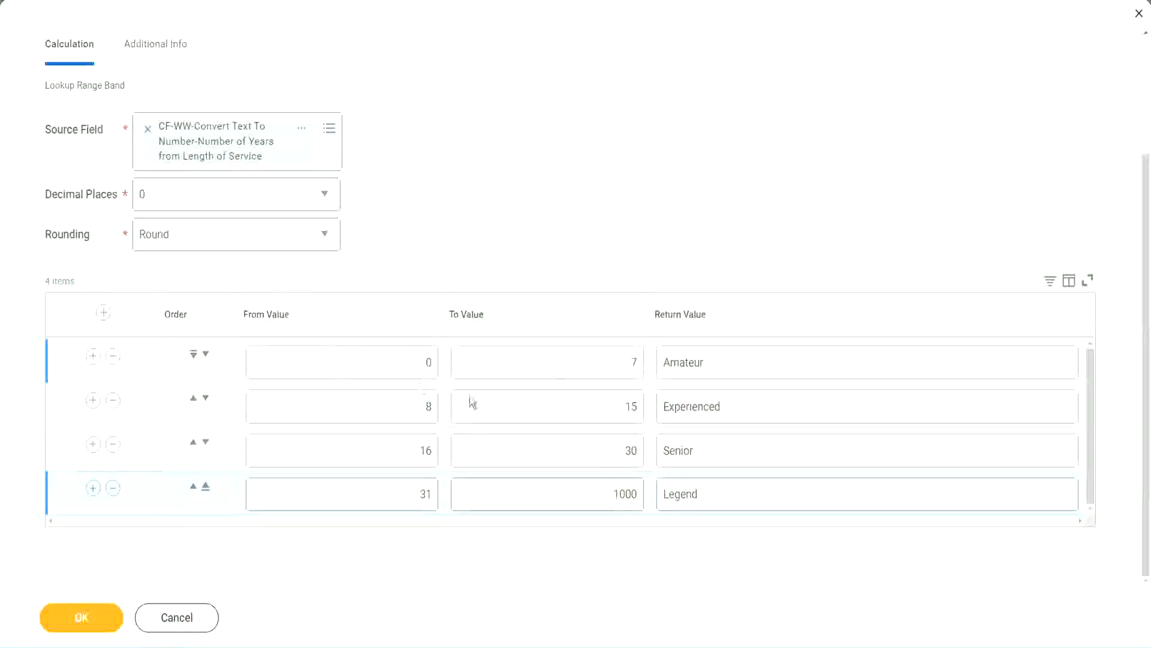
pyautogui.doubleClick(682, 362)
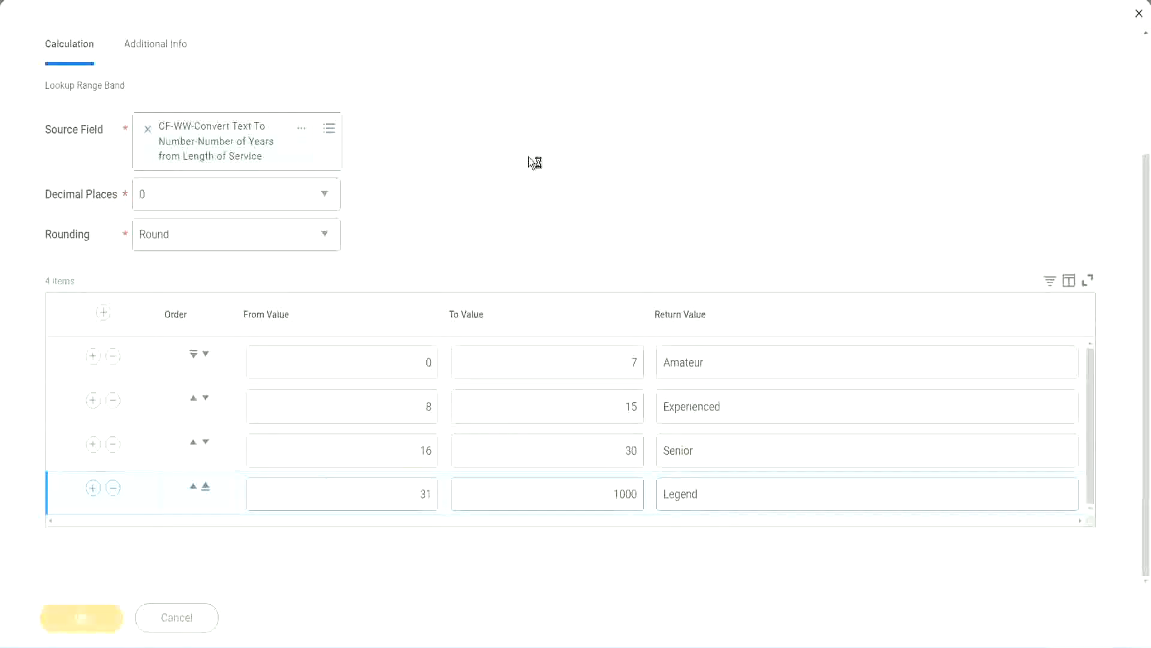
pyautogui.click(78, 618)
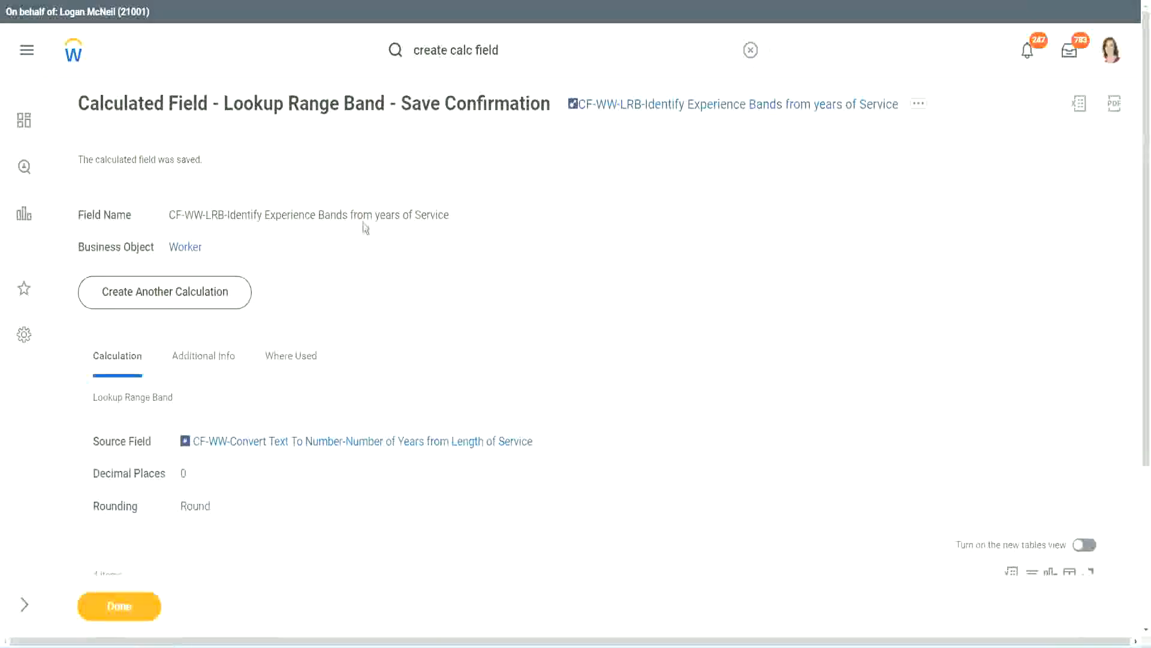
pyautogui.click(918, 103)
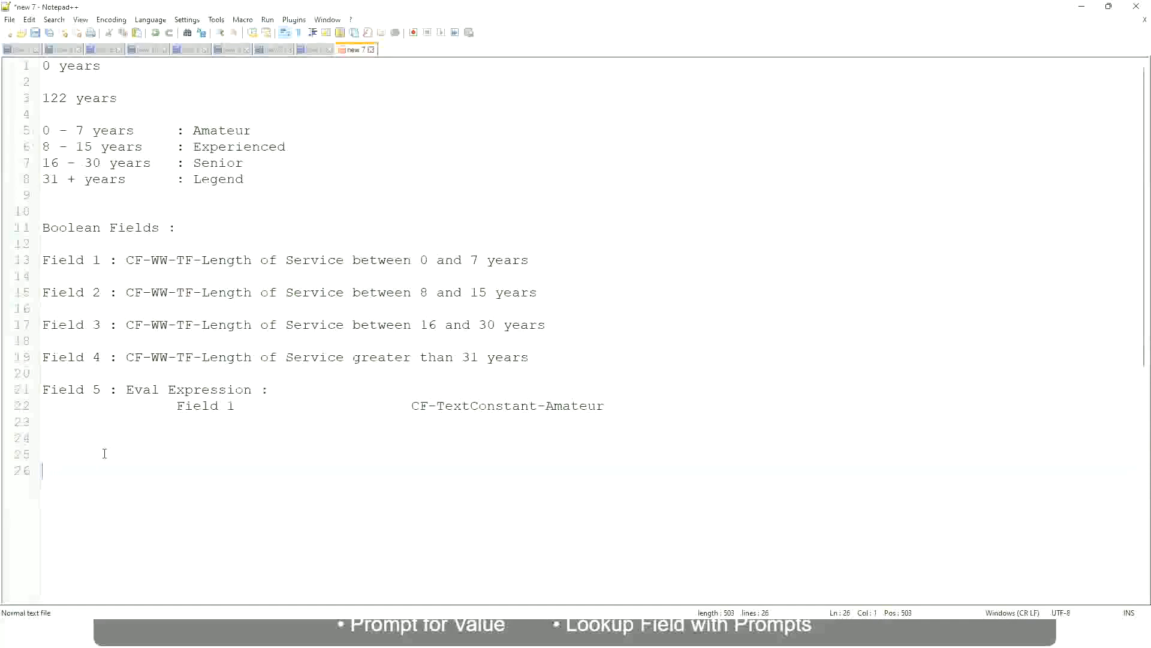
# Step: Type the salary span '10,000 USD' to '1,000,000 USD' and start a new line
pyautogui.write('10,')
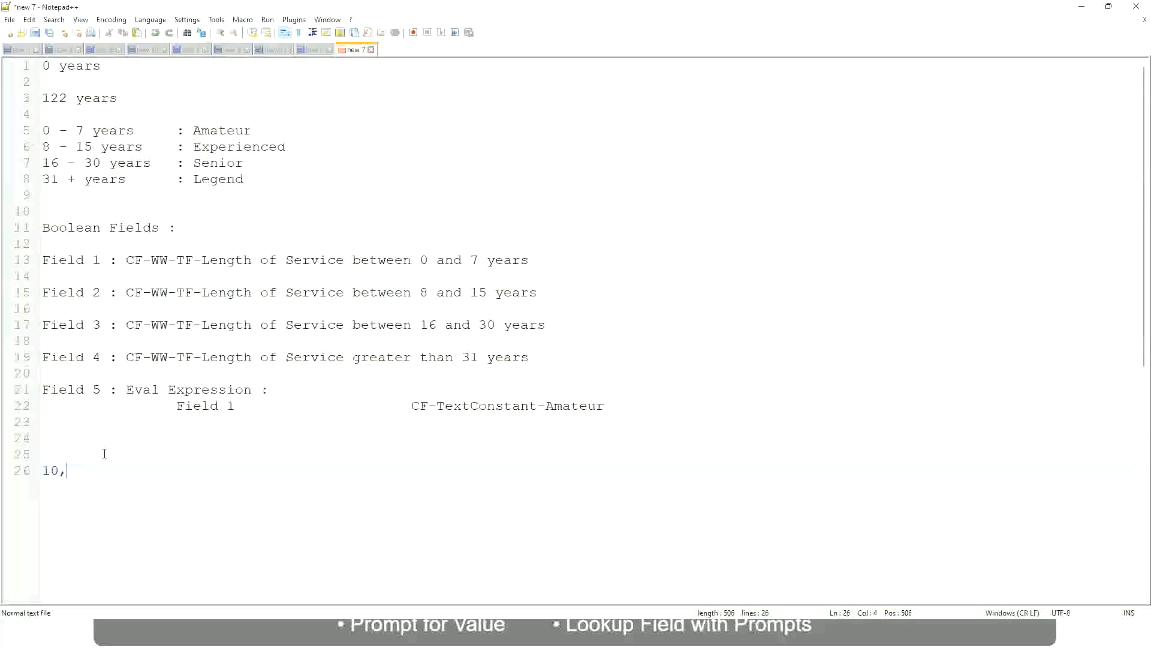
pyautogui.write('00')
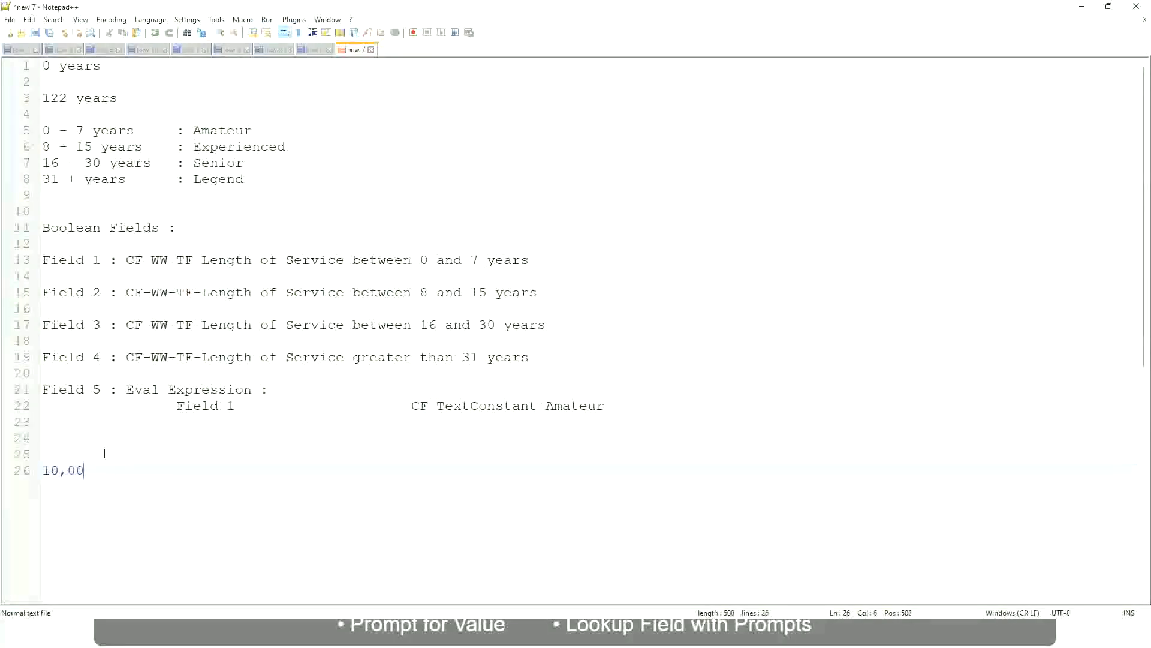
pyautogui.write('0 USD                  1')
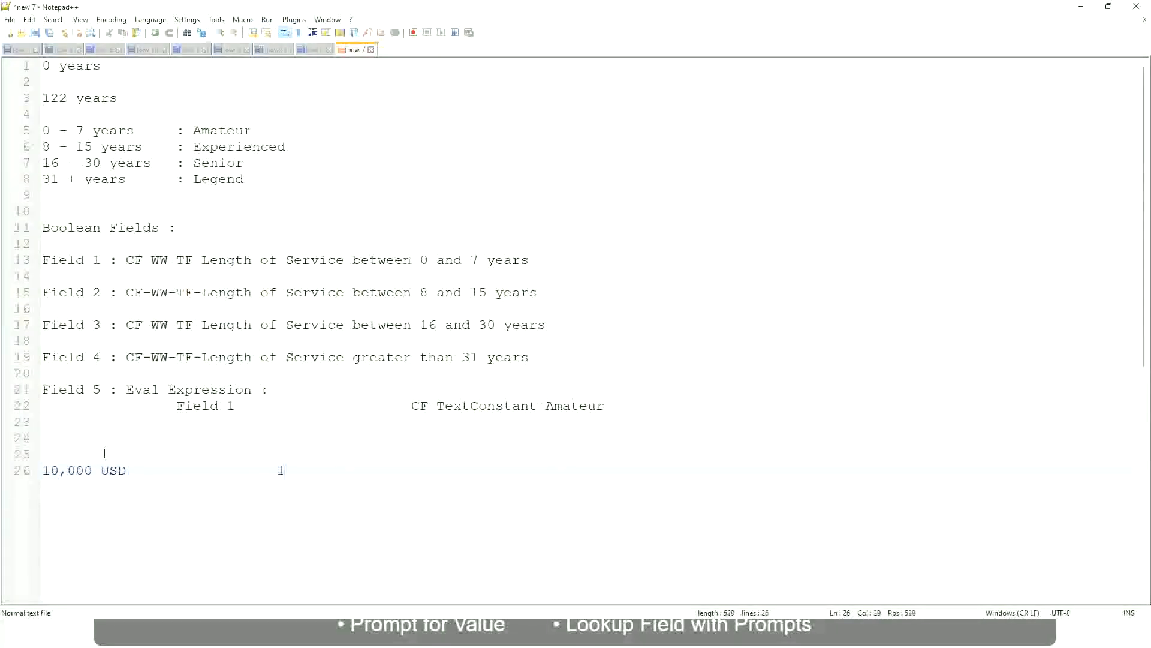
pyautogui.write(',000,')
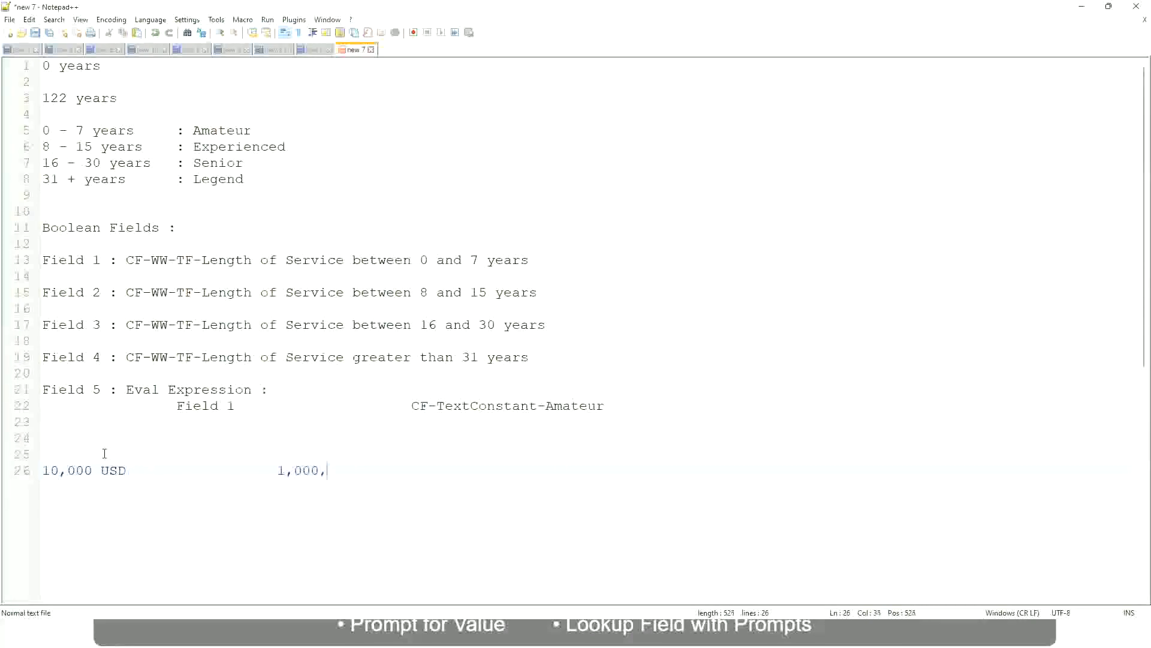
pyautogui.write('000')
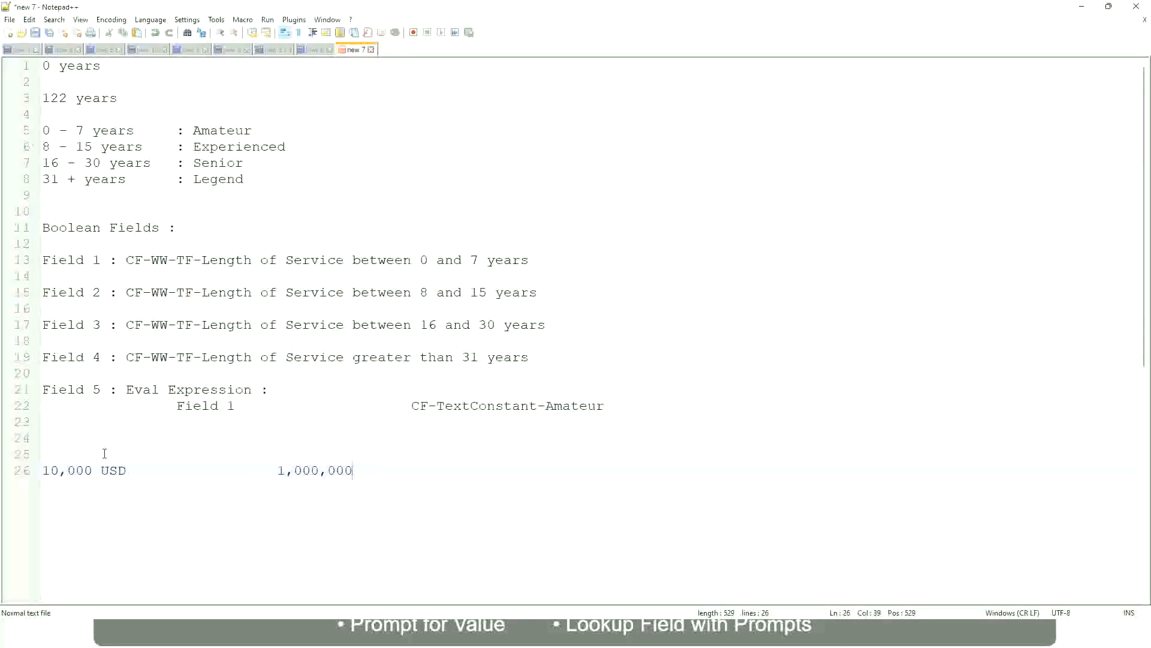
pyautogui.click(292, 471)
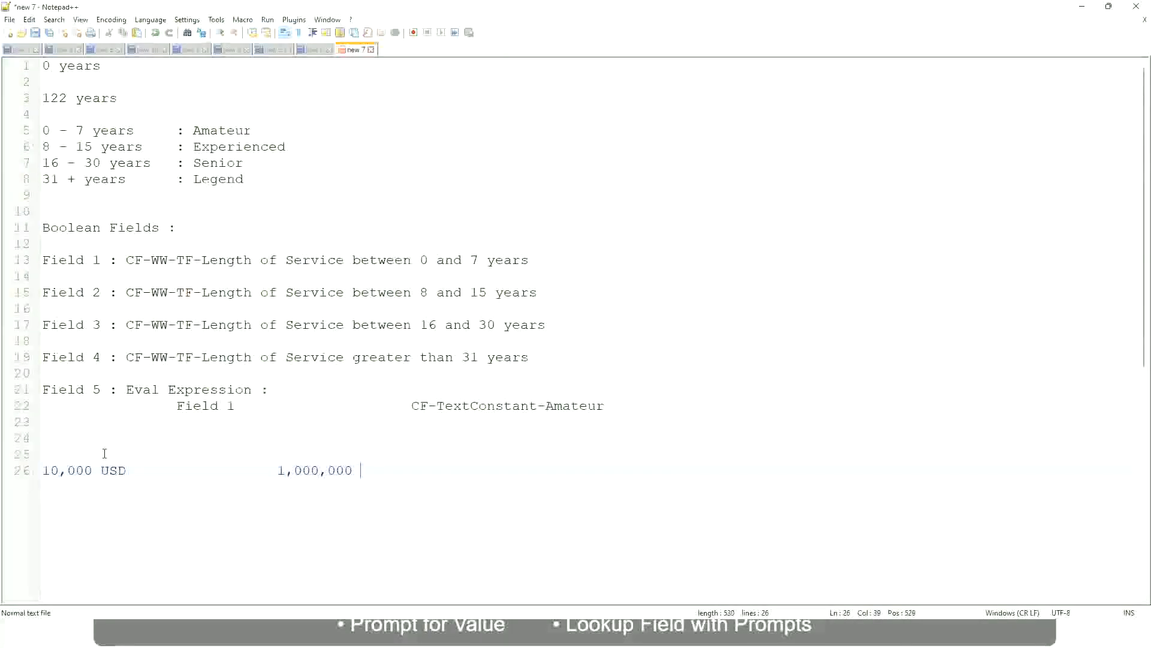
pyautogui.write('USD')
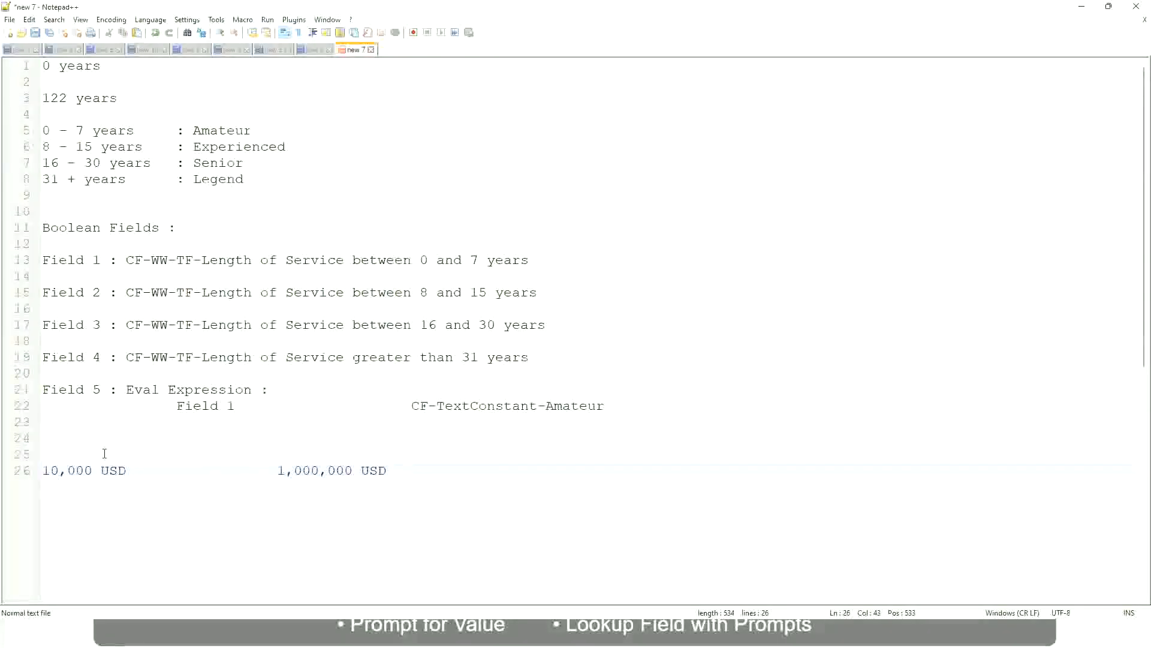
pyautogui.press('Enter')
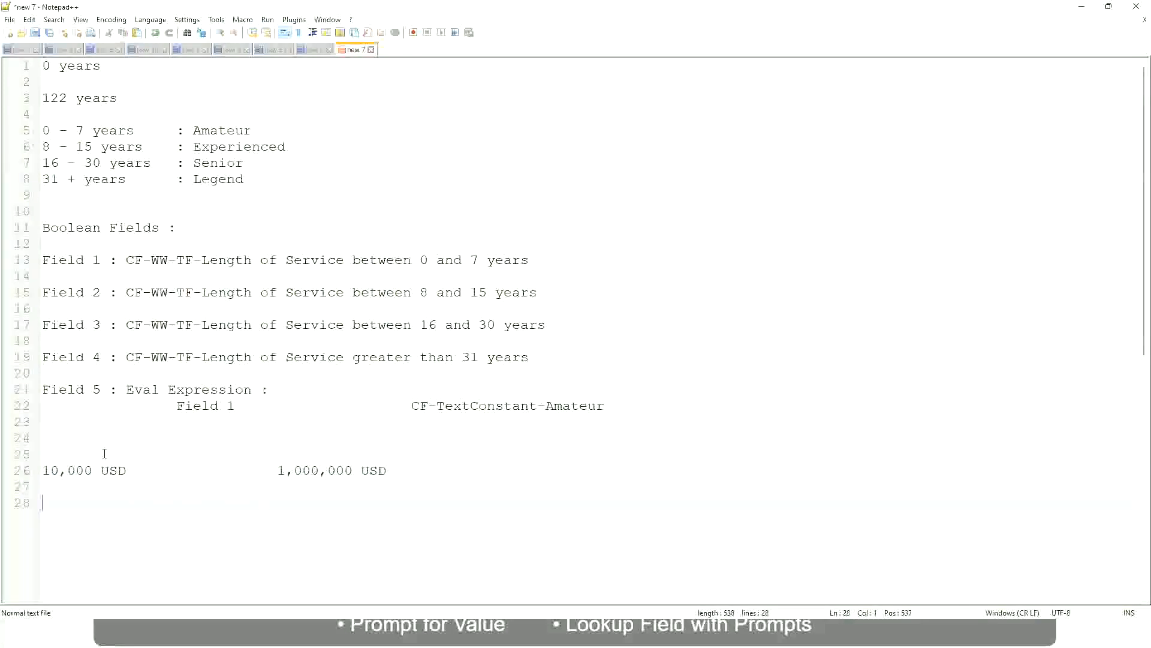
# Step: Type salary band lines: up to 50,000 Low, 50,001–150,000 Medium, >150,000 High
pyautogui.write('10 - 50')
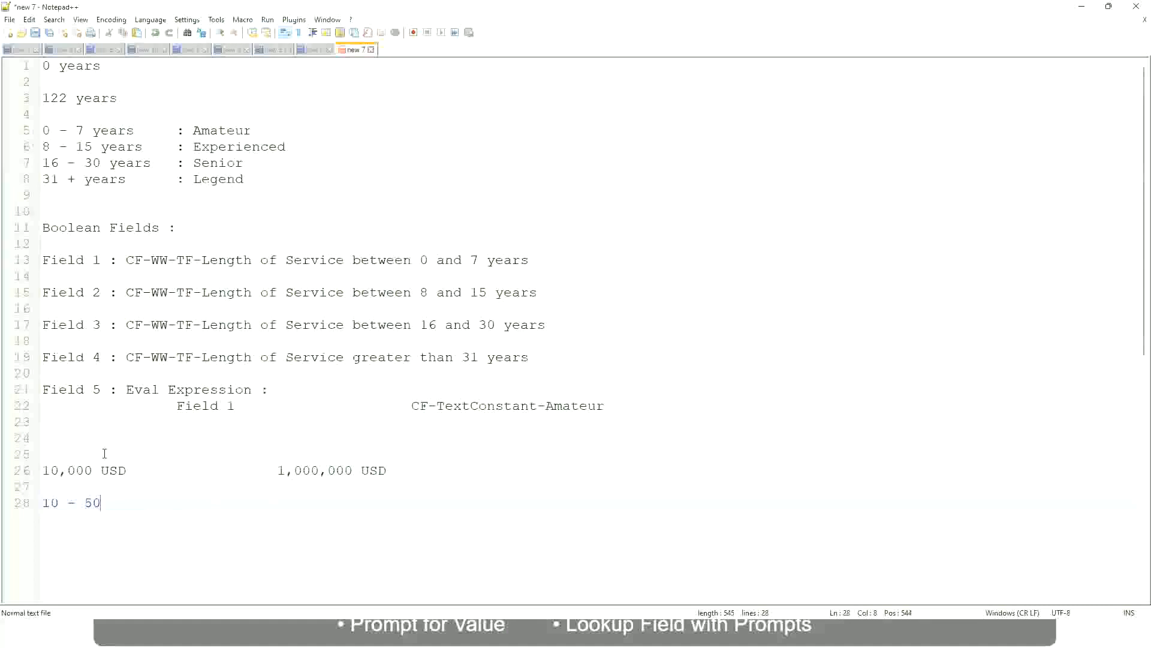
pyautogui.write(',000')
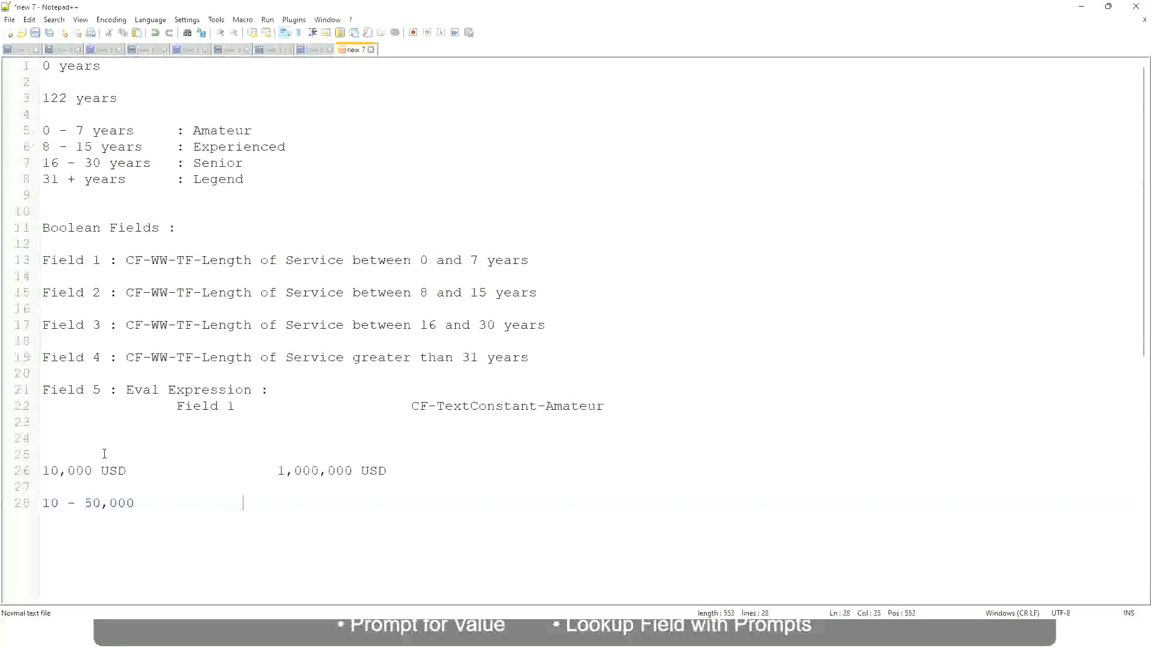
pyautogui.write(': Low')
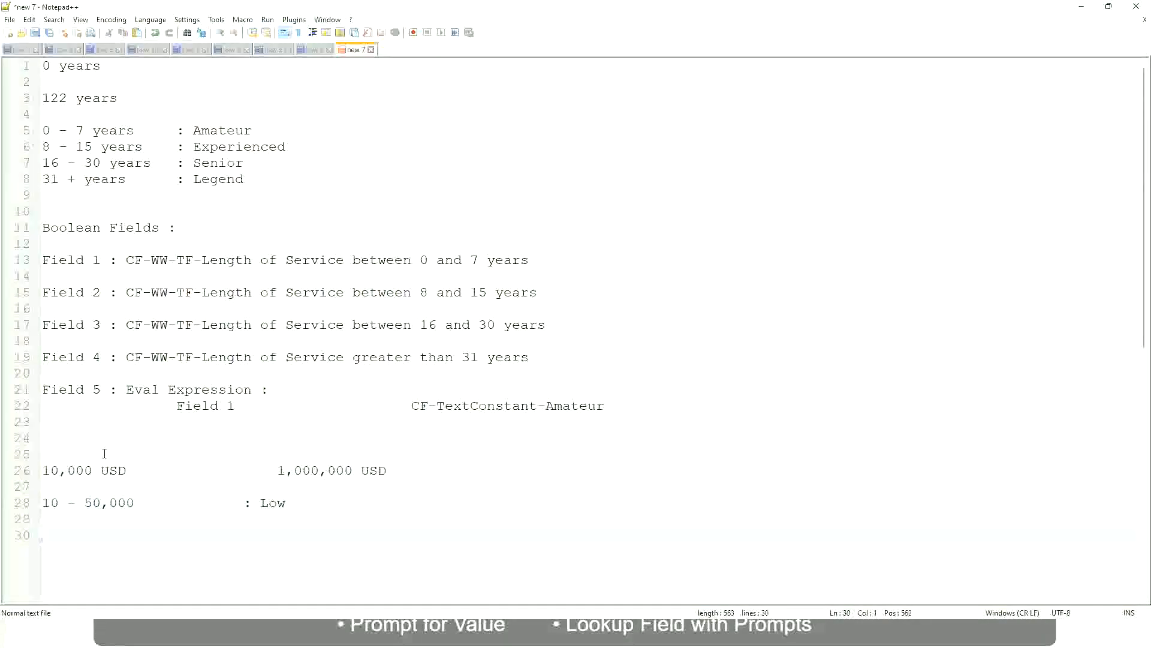
pyautogui.write('5')
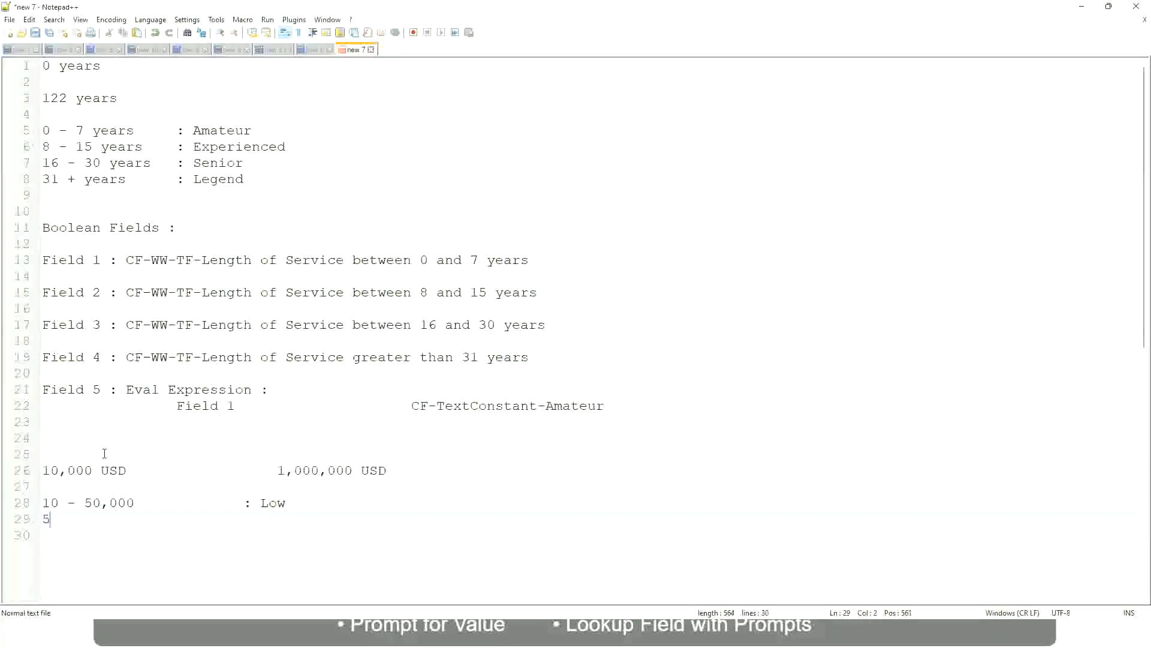
pyautogui.write('0,001')
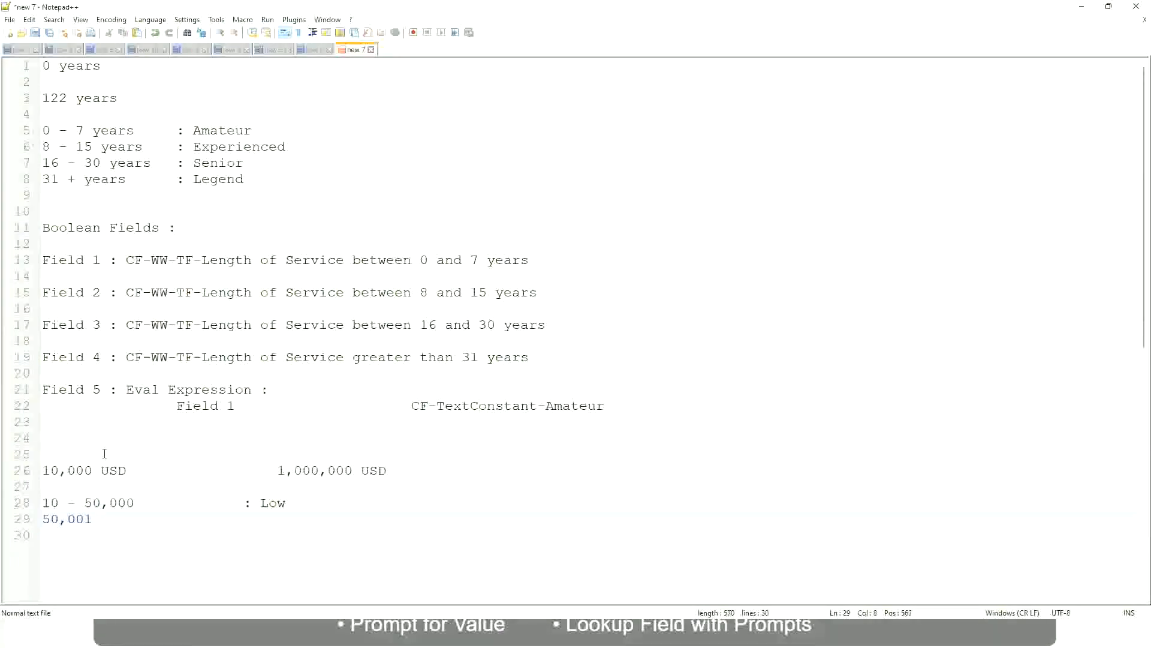
pyautogui.write('- 150')
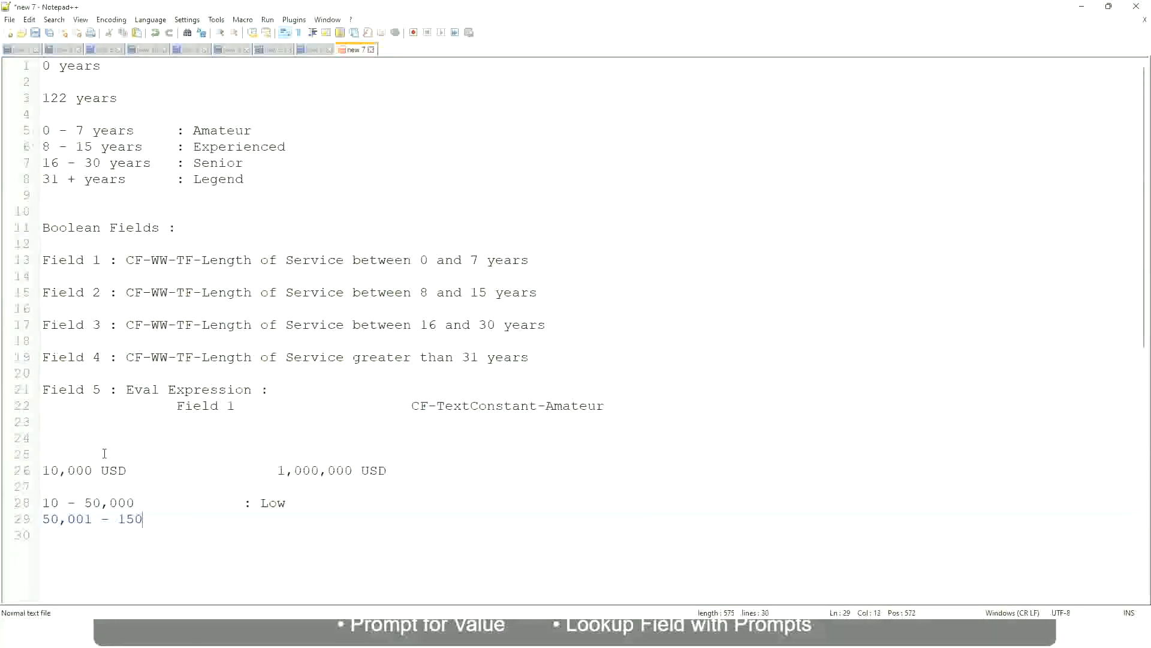
pyautogui.write(',000        : Medium')
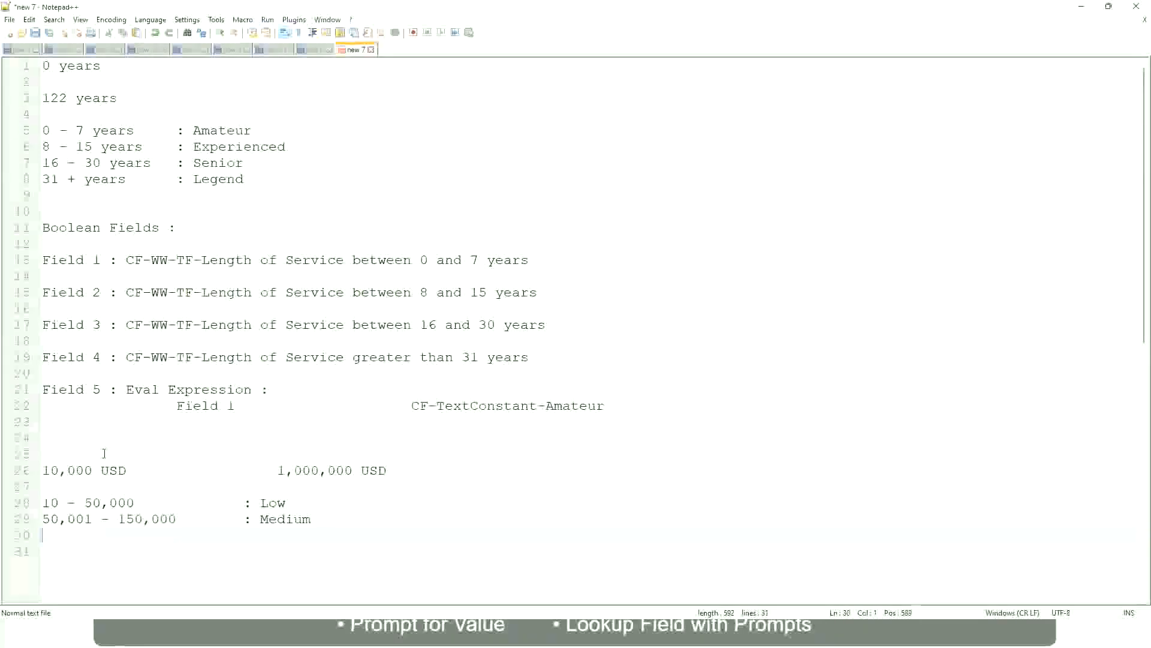
pyautogui.write('>')
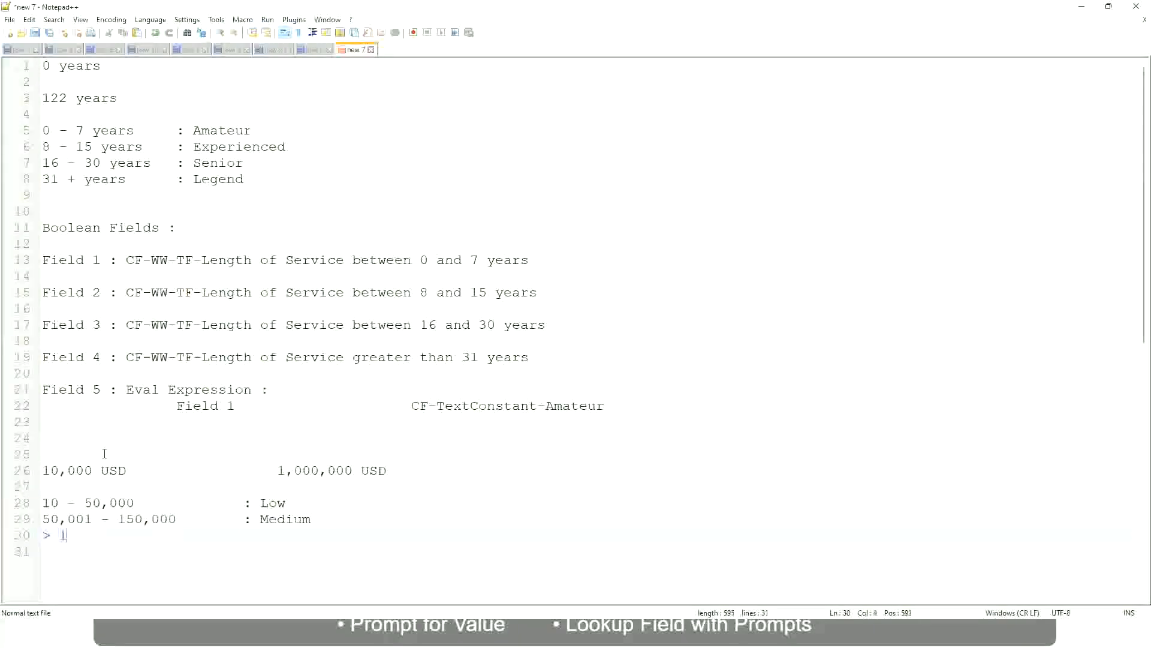
pyautogui.write('150,')
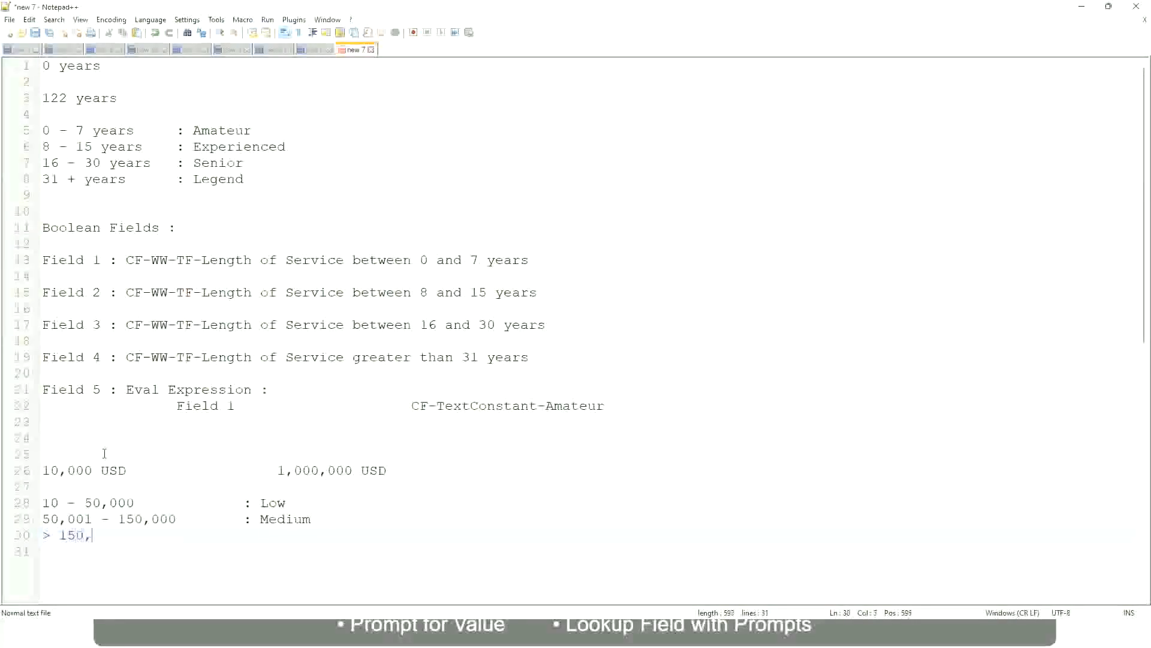
pyautogui.write('000')
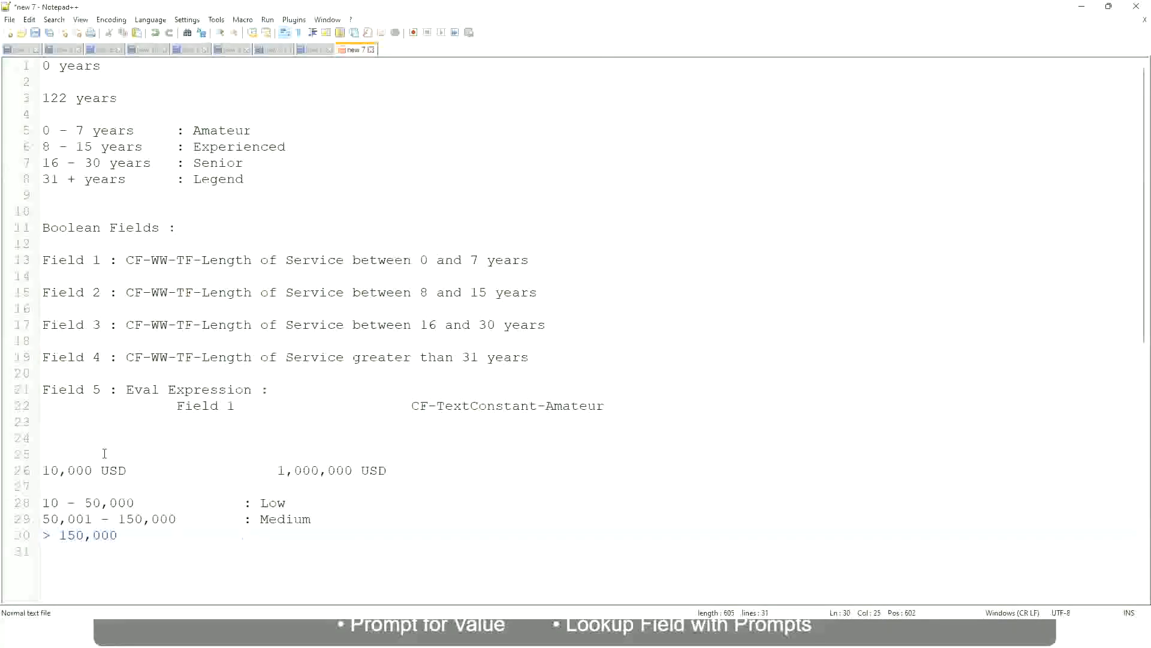
pyautogui.write(': High')
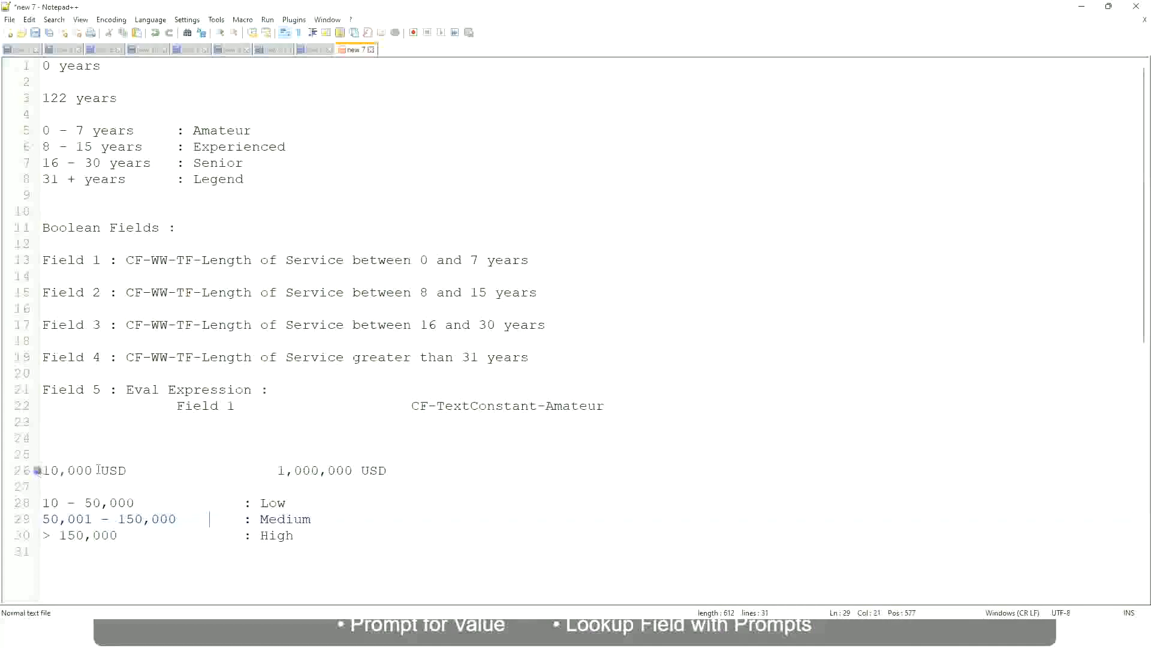
pyautogui.click(354, 471)
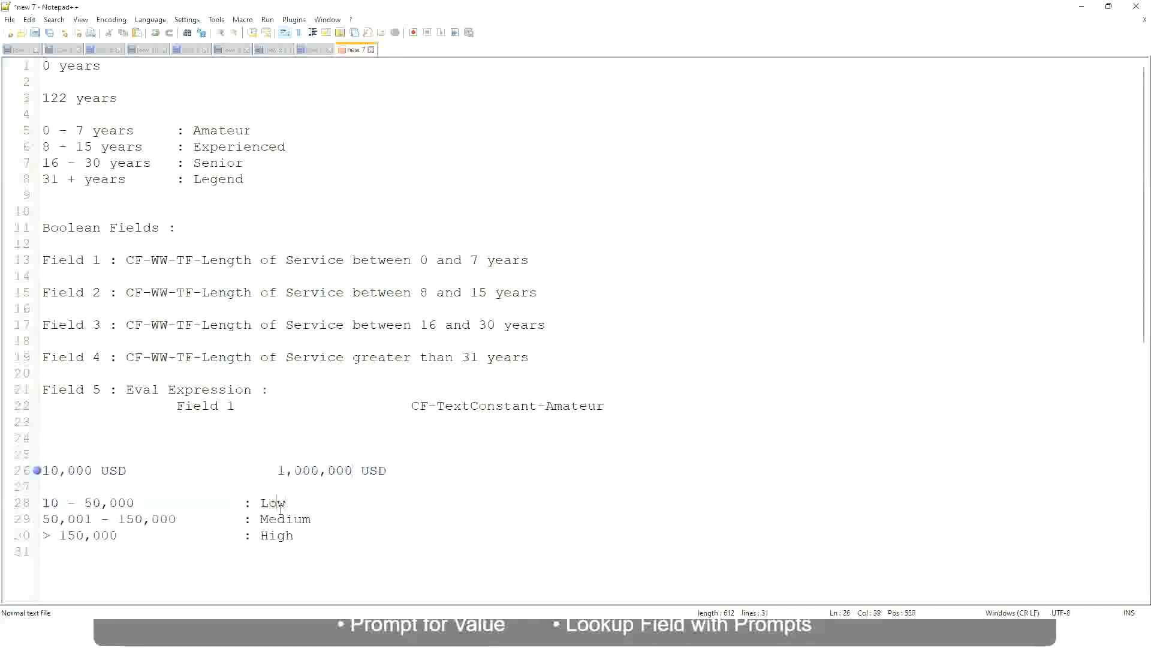
pyautogui.click(275, 535)
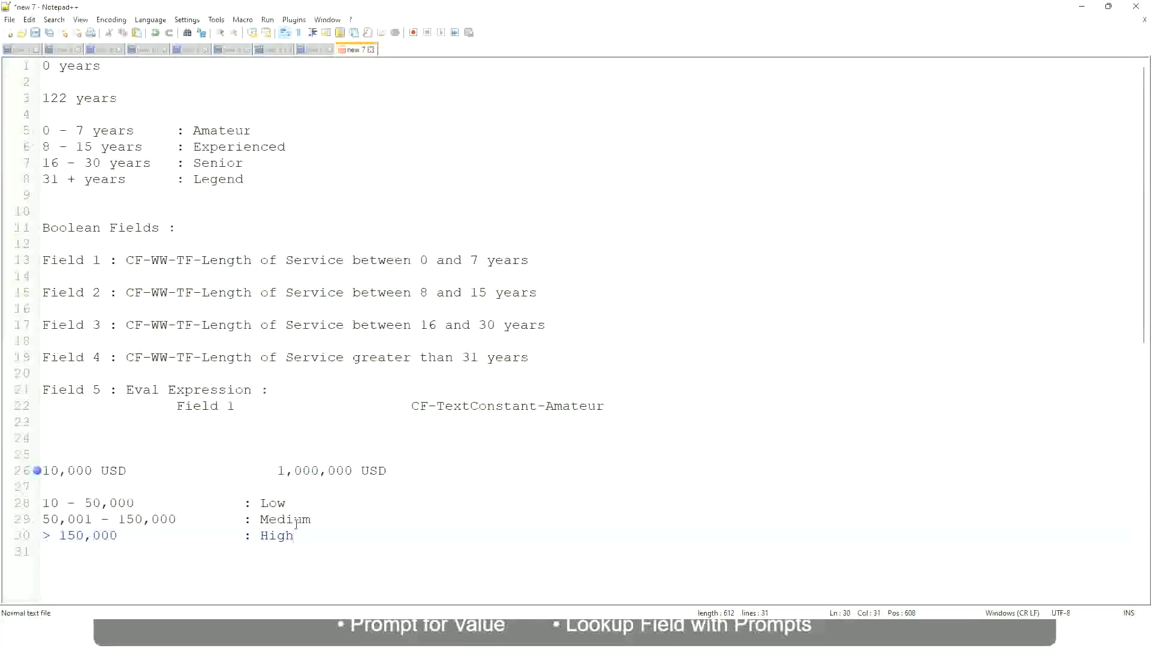
pyautogui.click(293, 536)
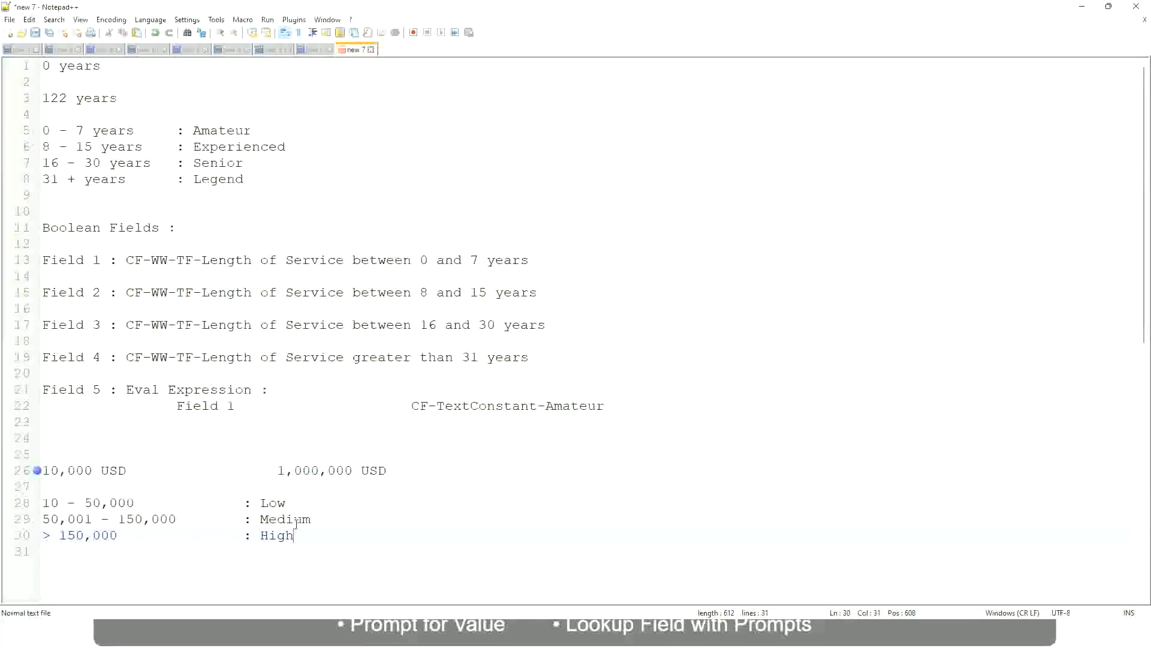